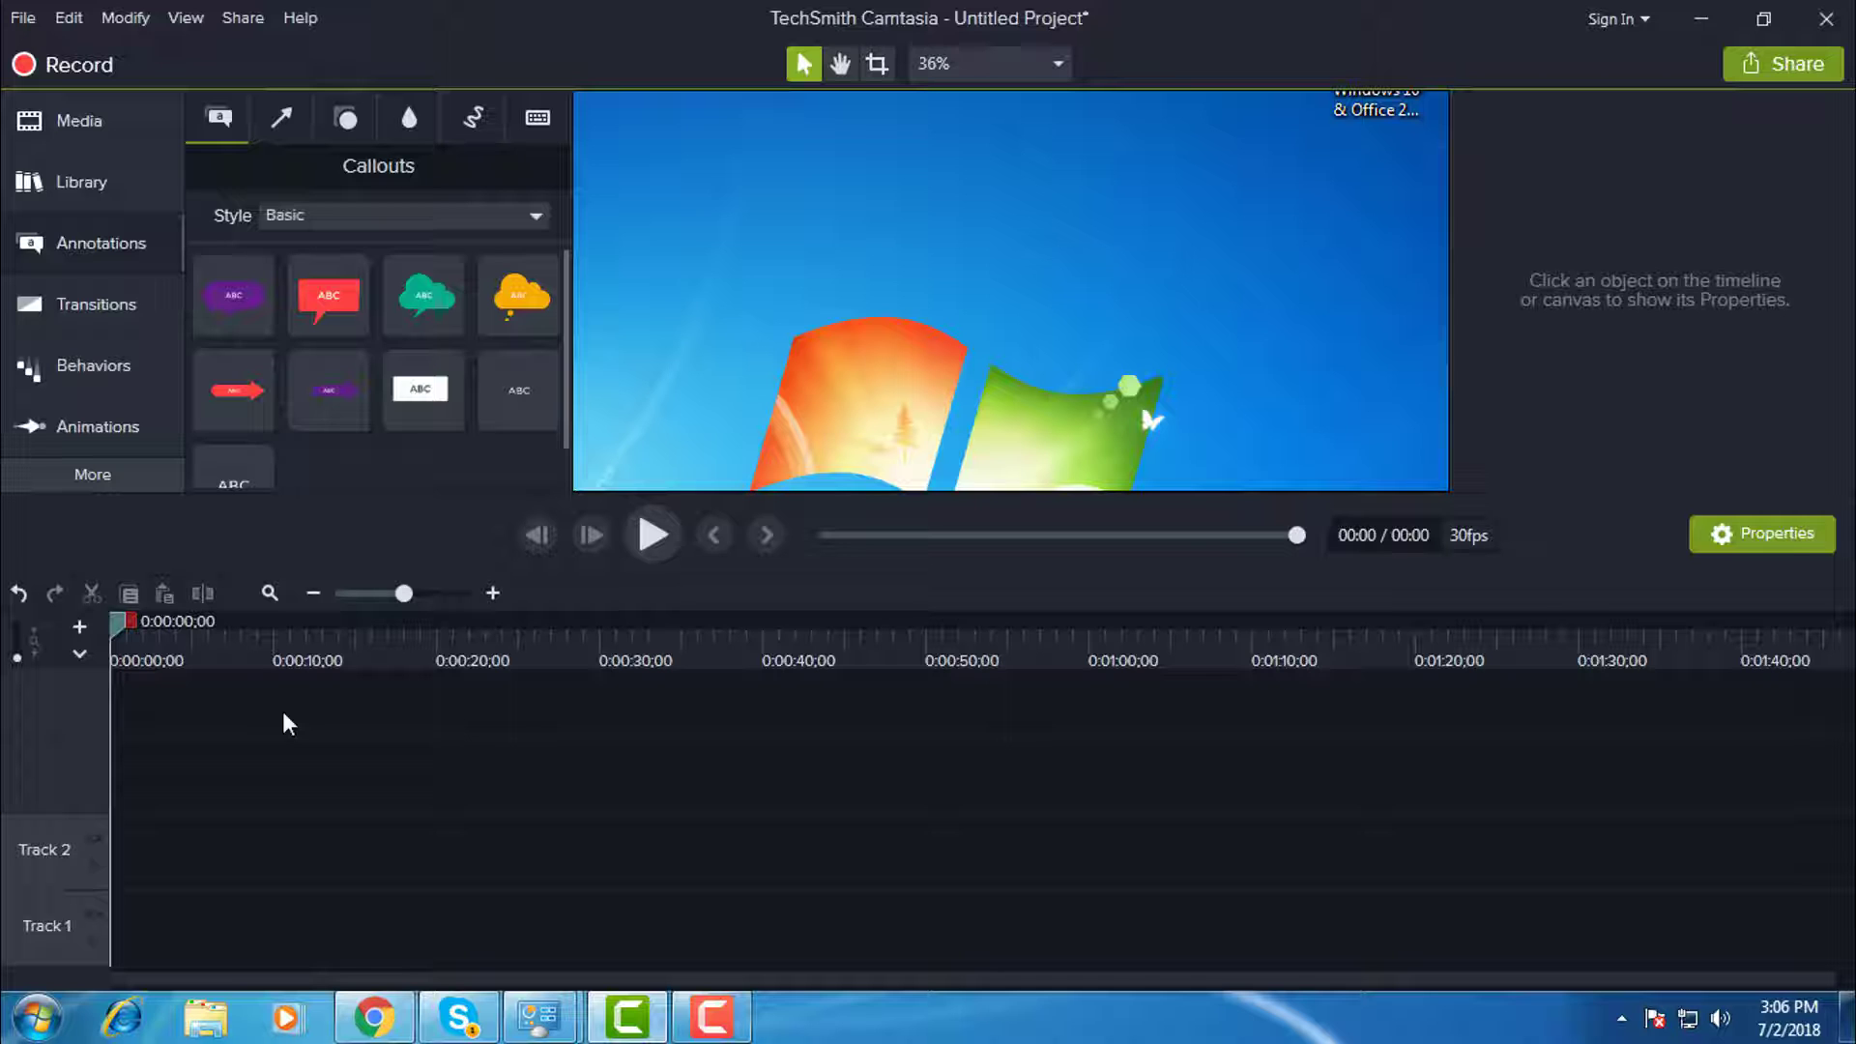
- Show the Media bin containing the imported Wildlife.wmv clip
left_click(78, 121)
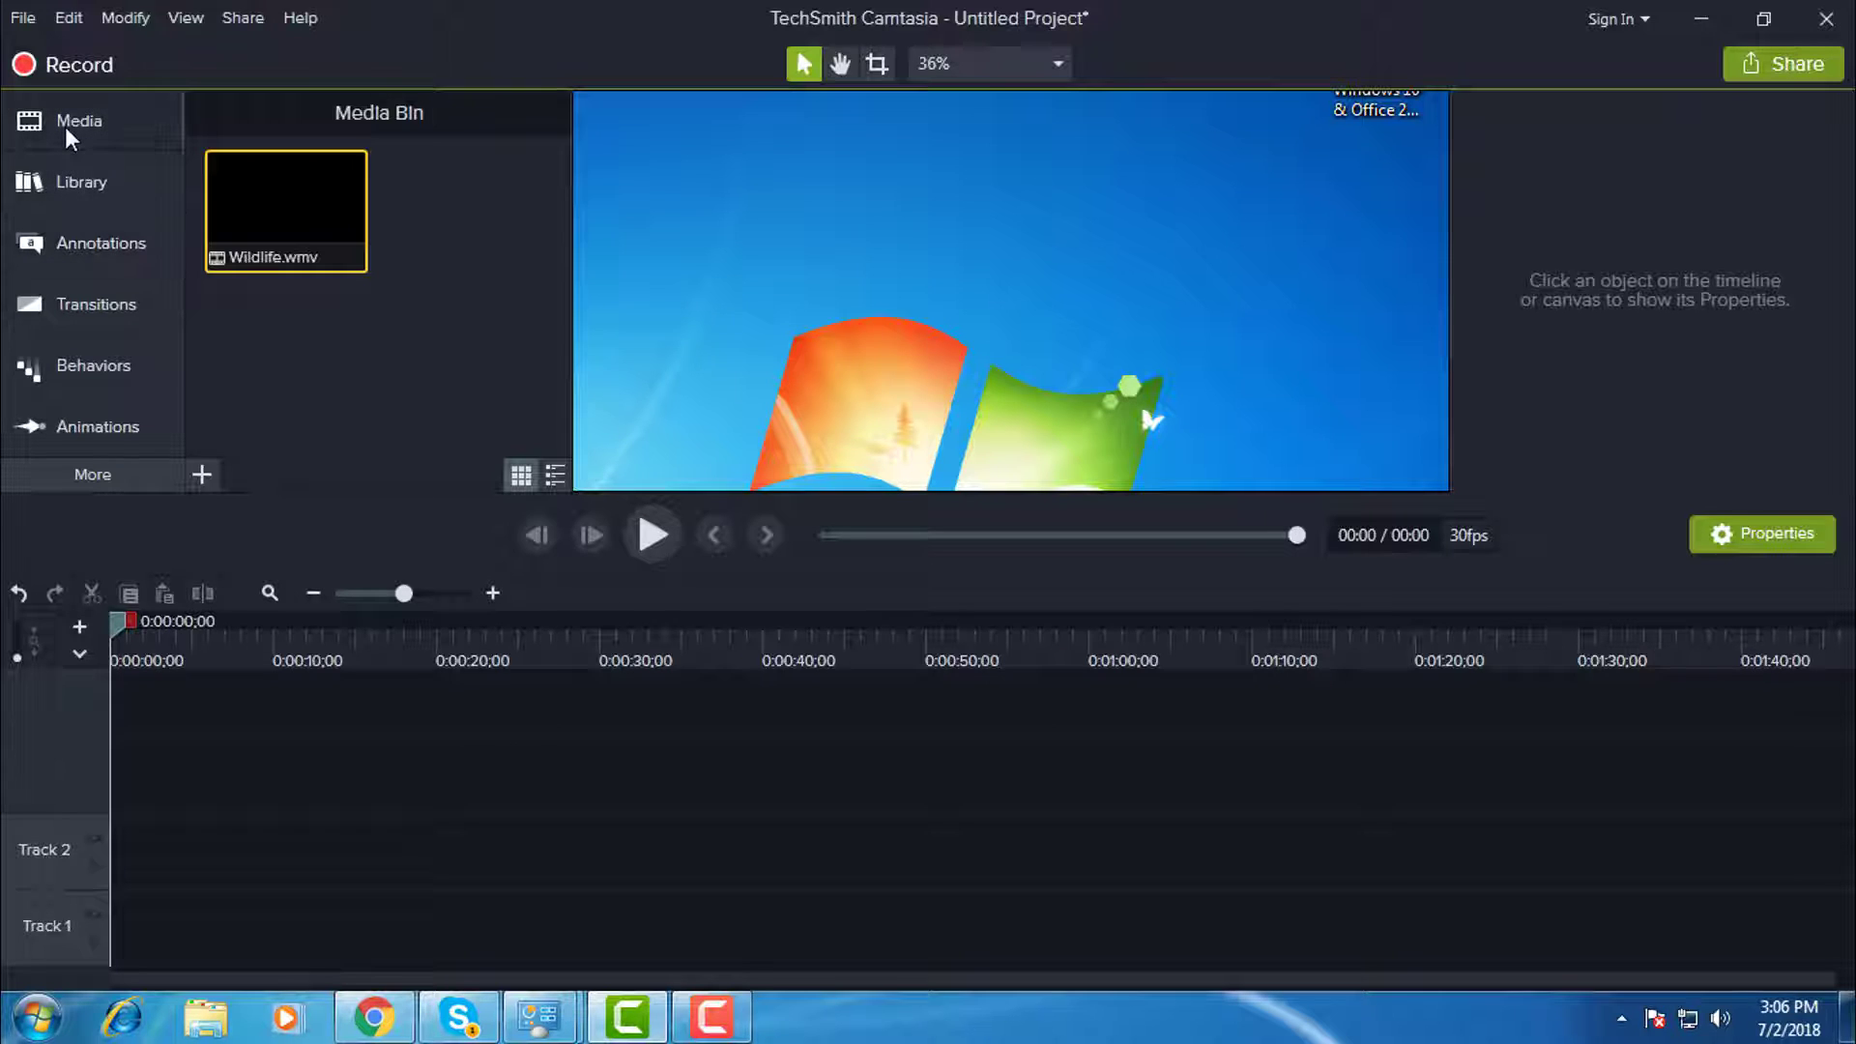
mouse_move(228, 479)
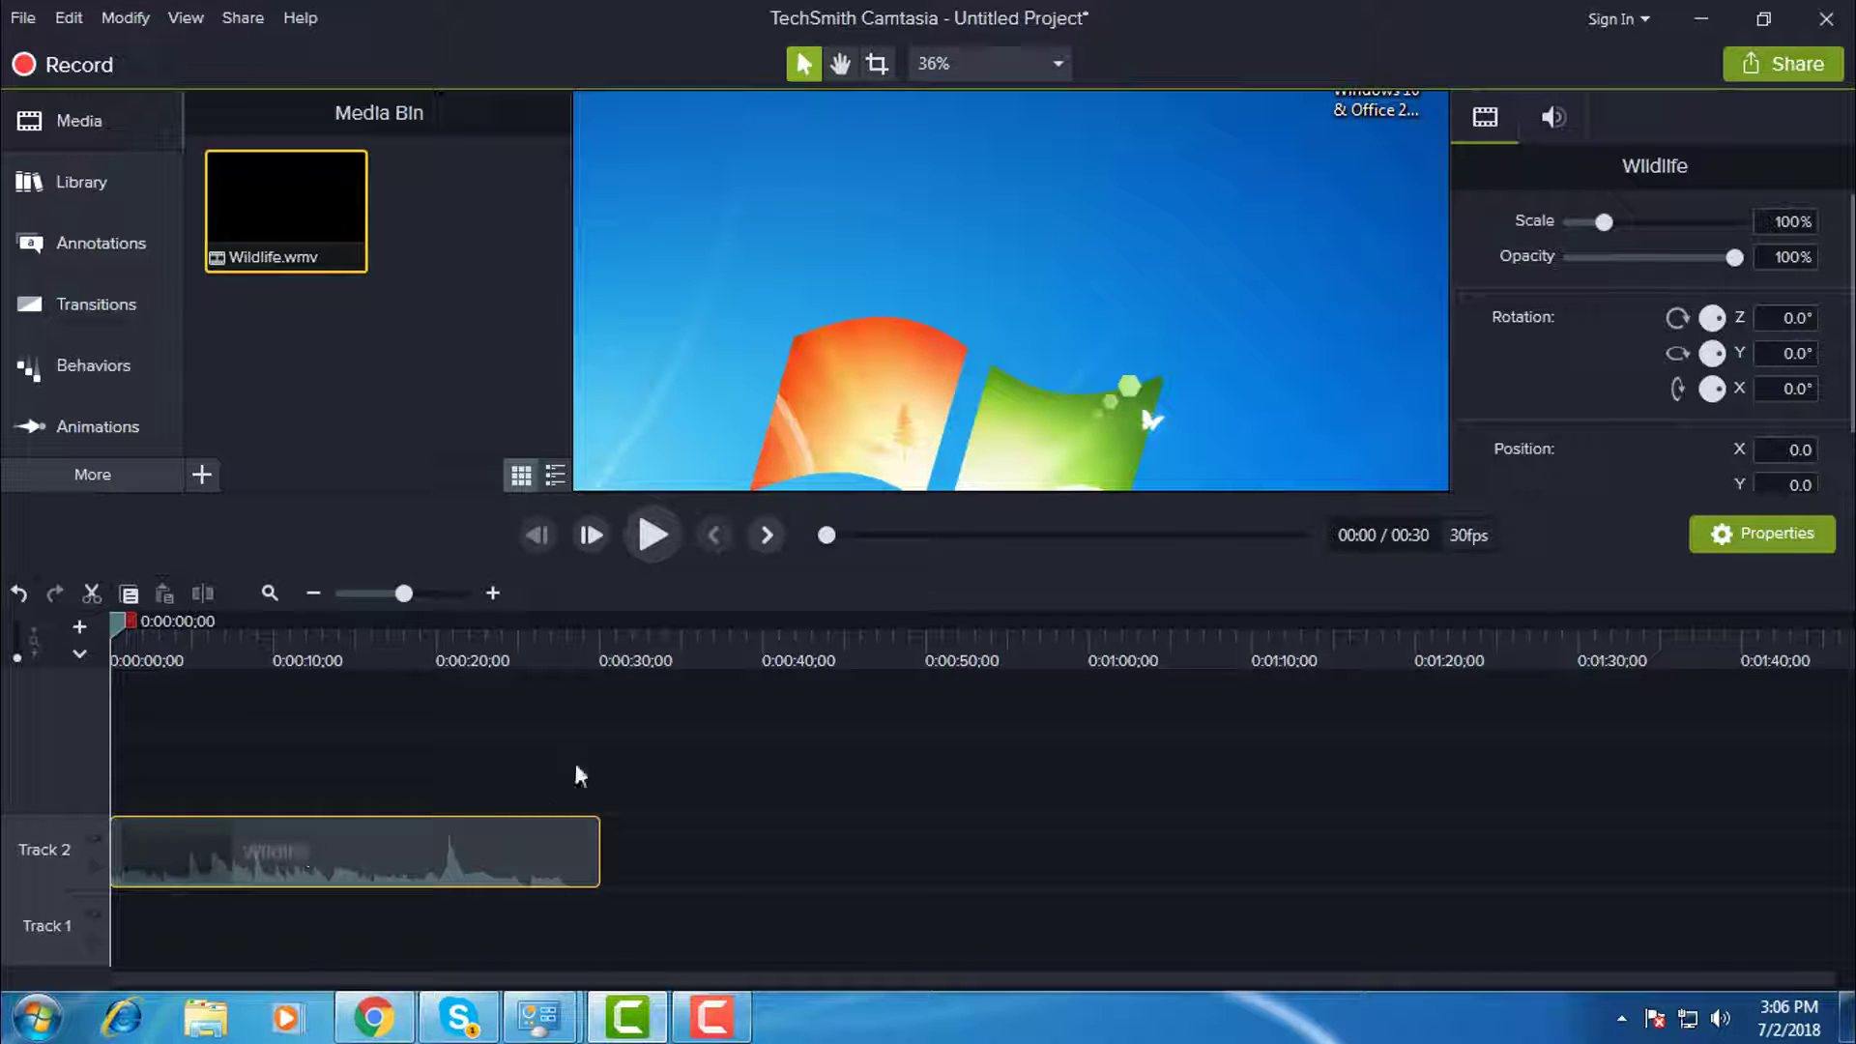
- Play and stop the Wildlife clip, then open Edit > Preferences
left_click(653, 534)
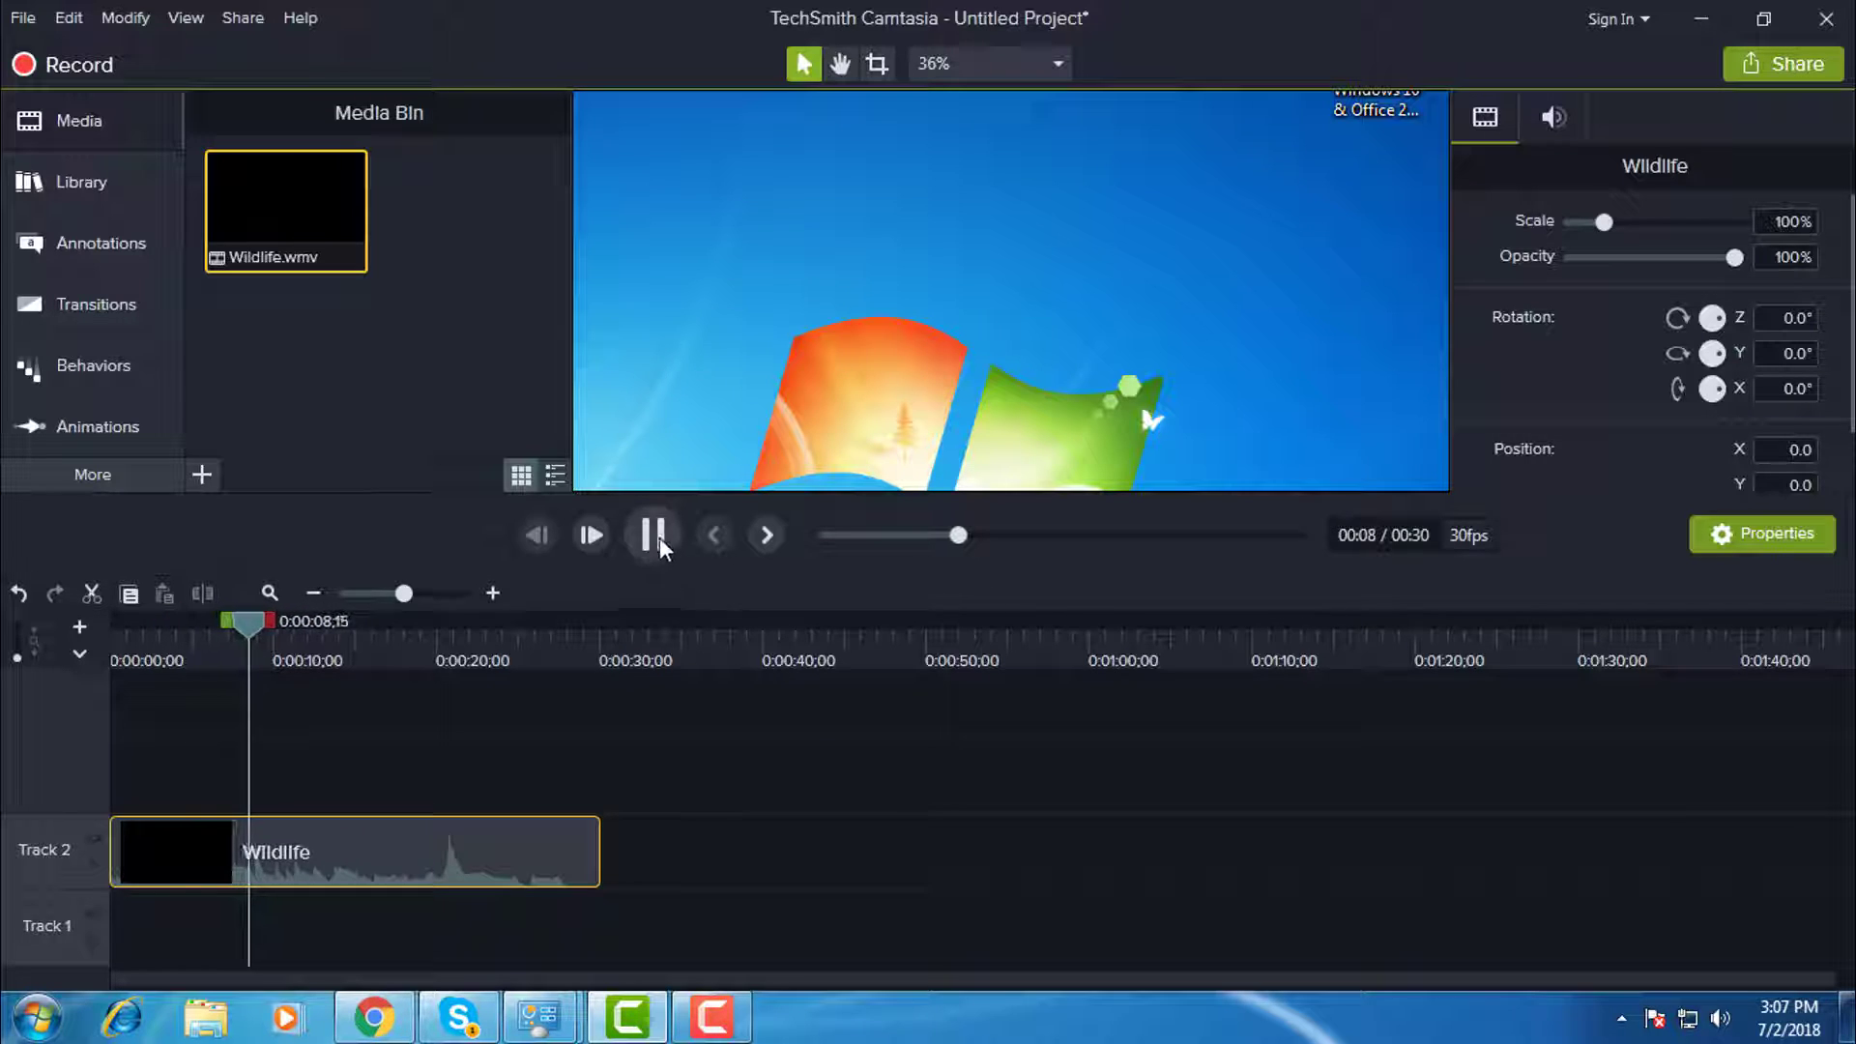
left_click(650, 535)
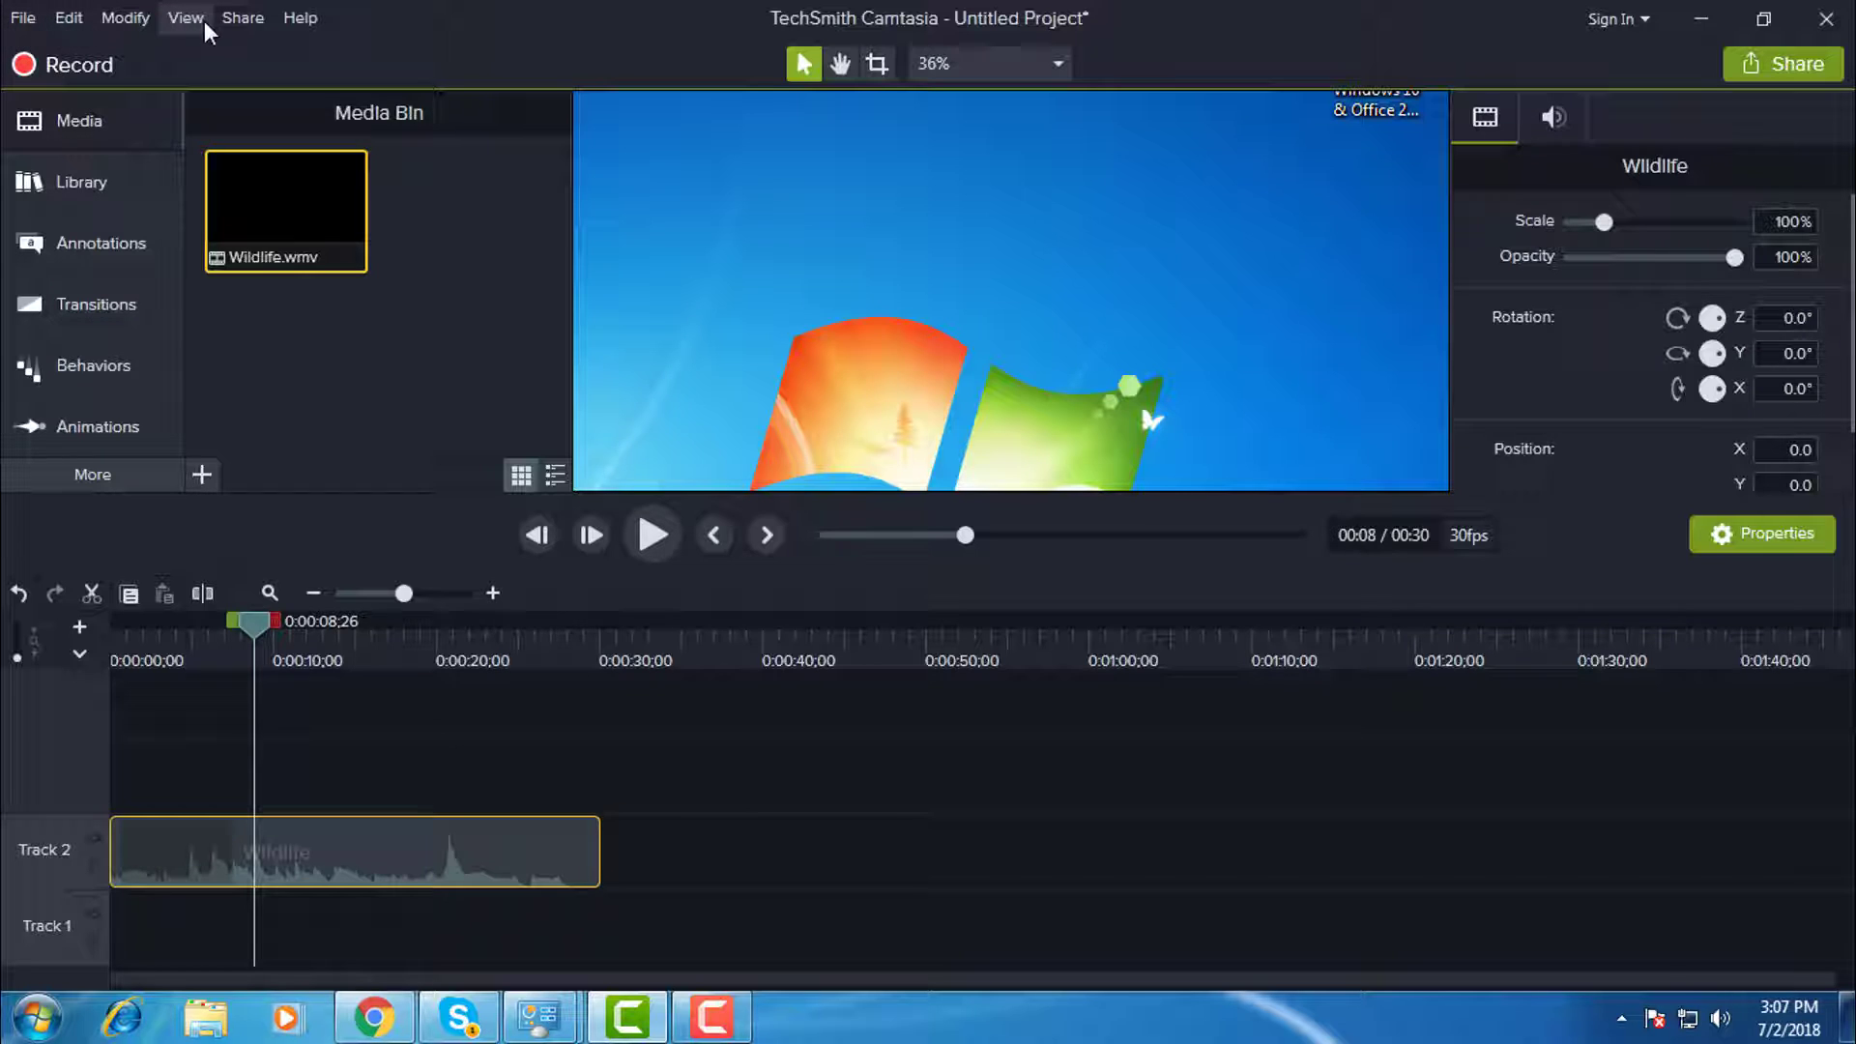
left_click(68, 18)
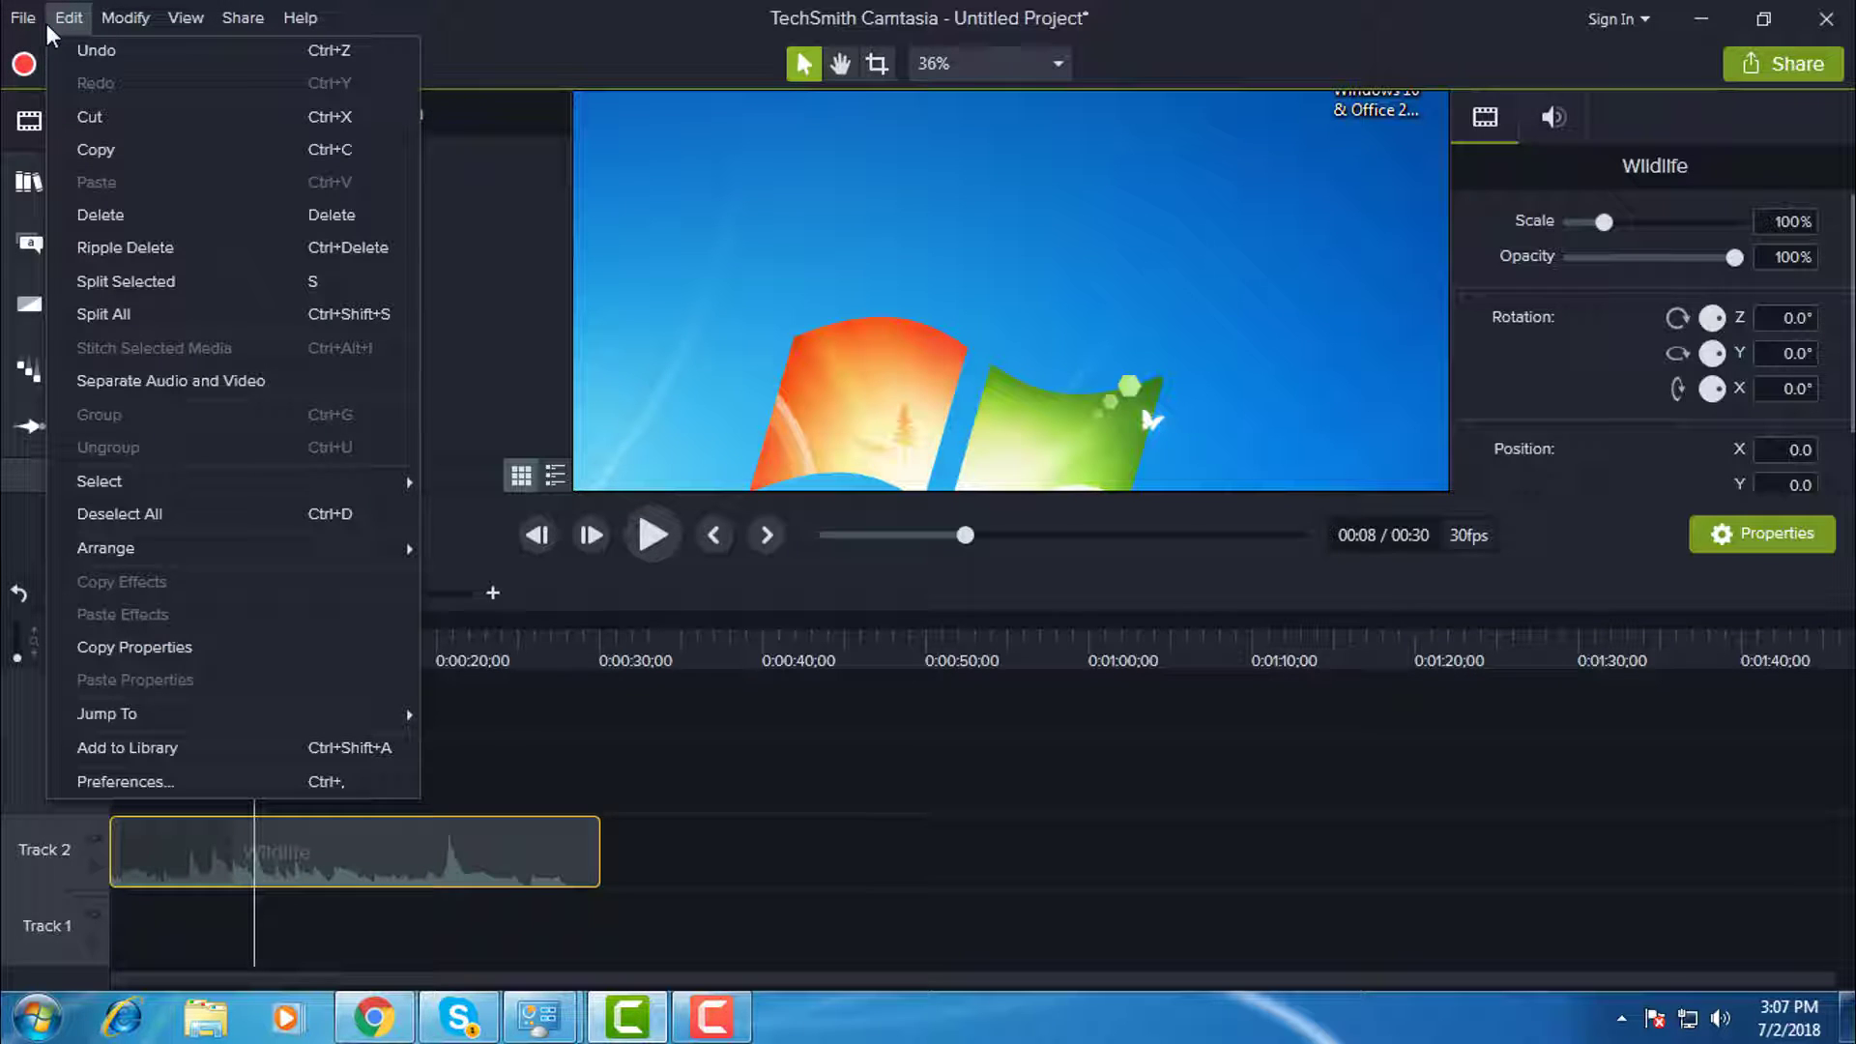
mouse_move(83, 781)
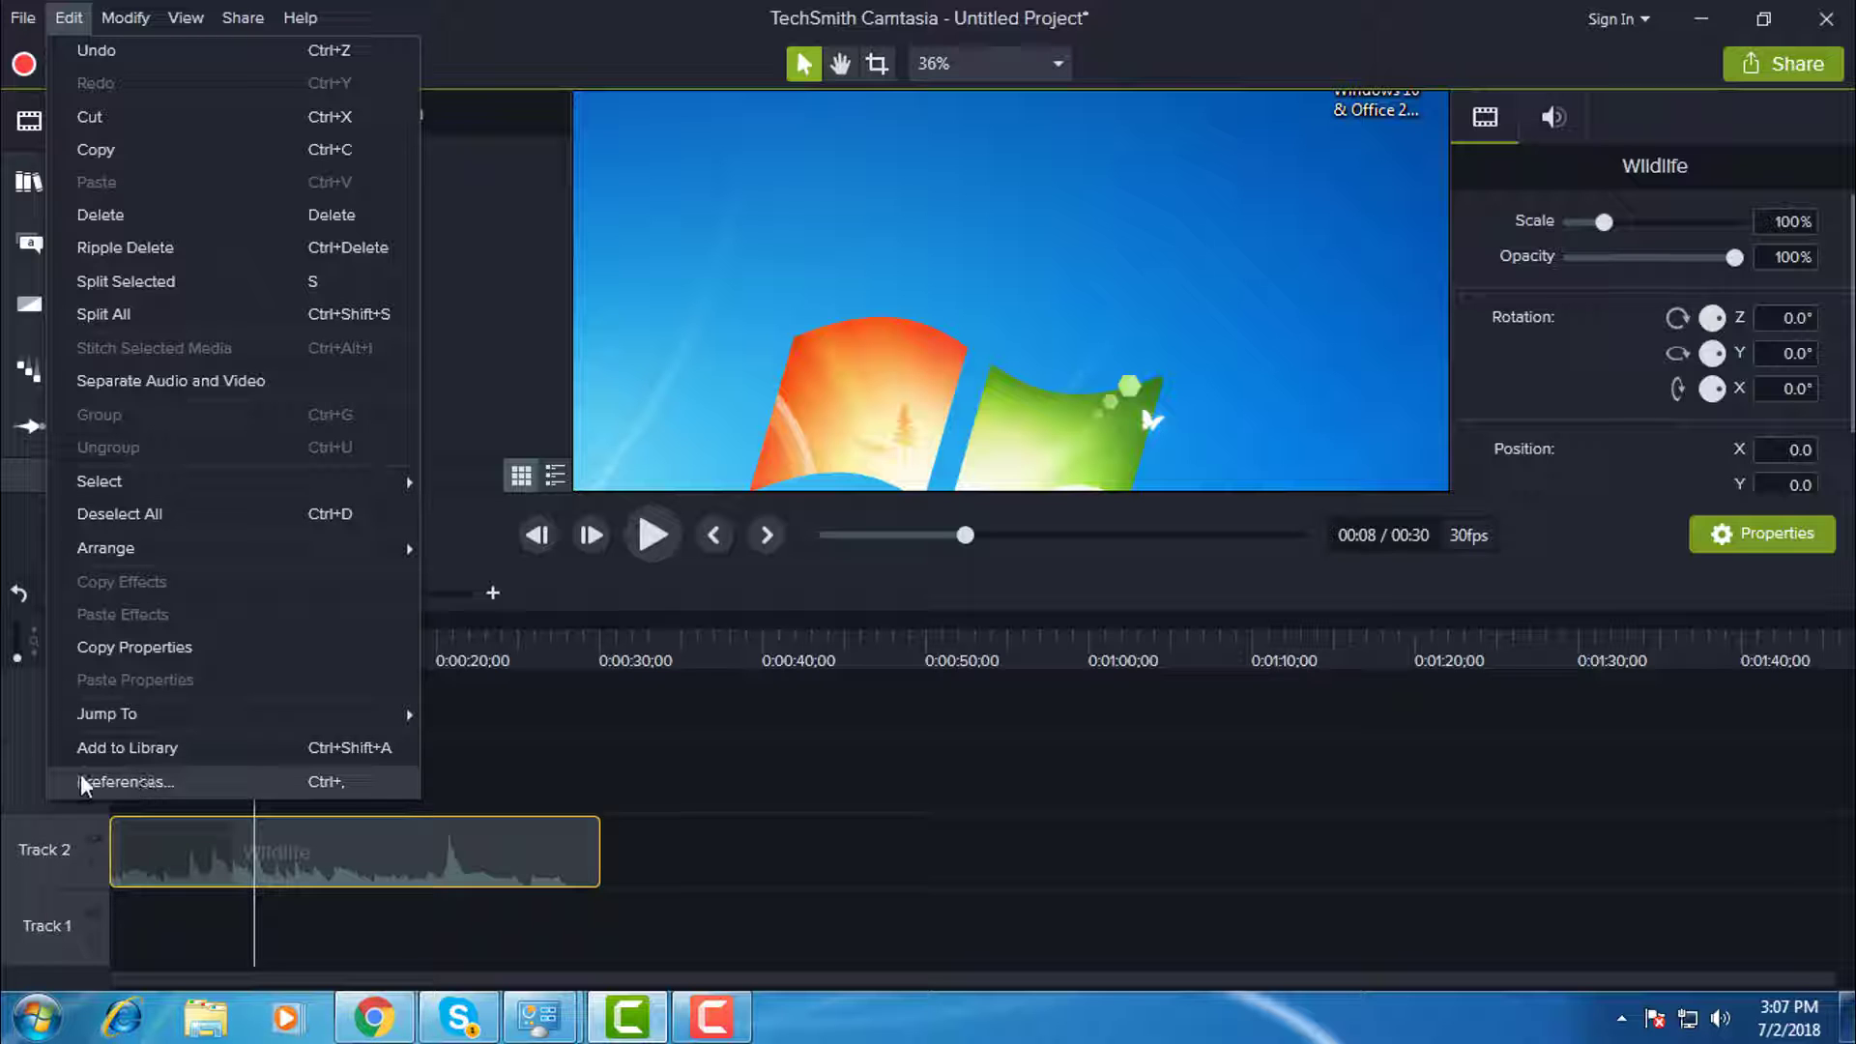
left_click(126, 782)
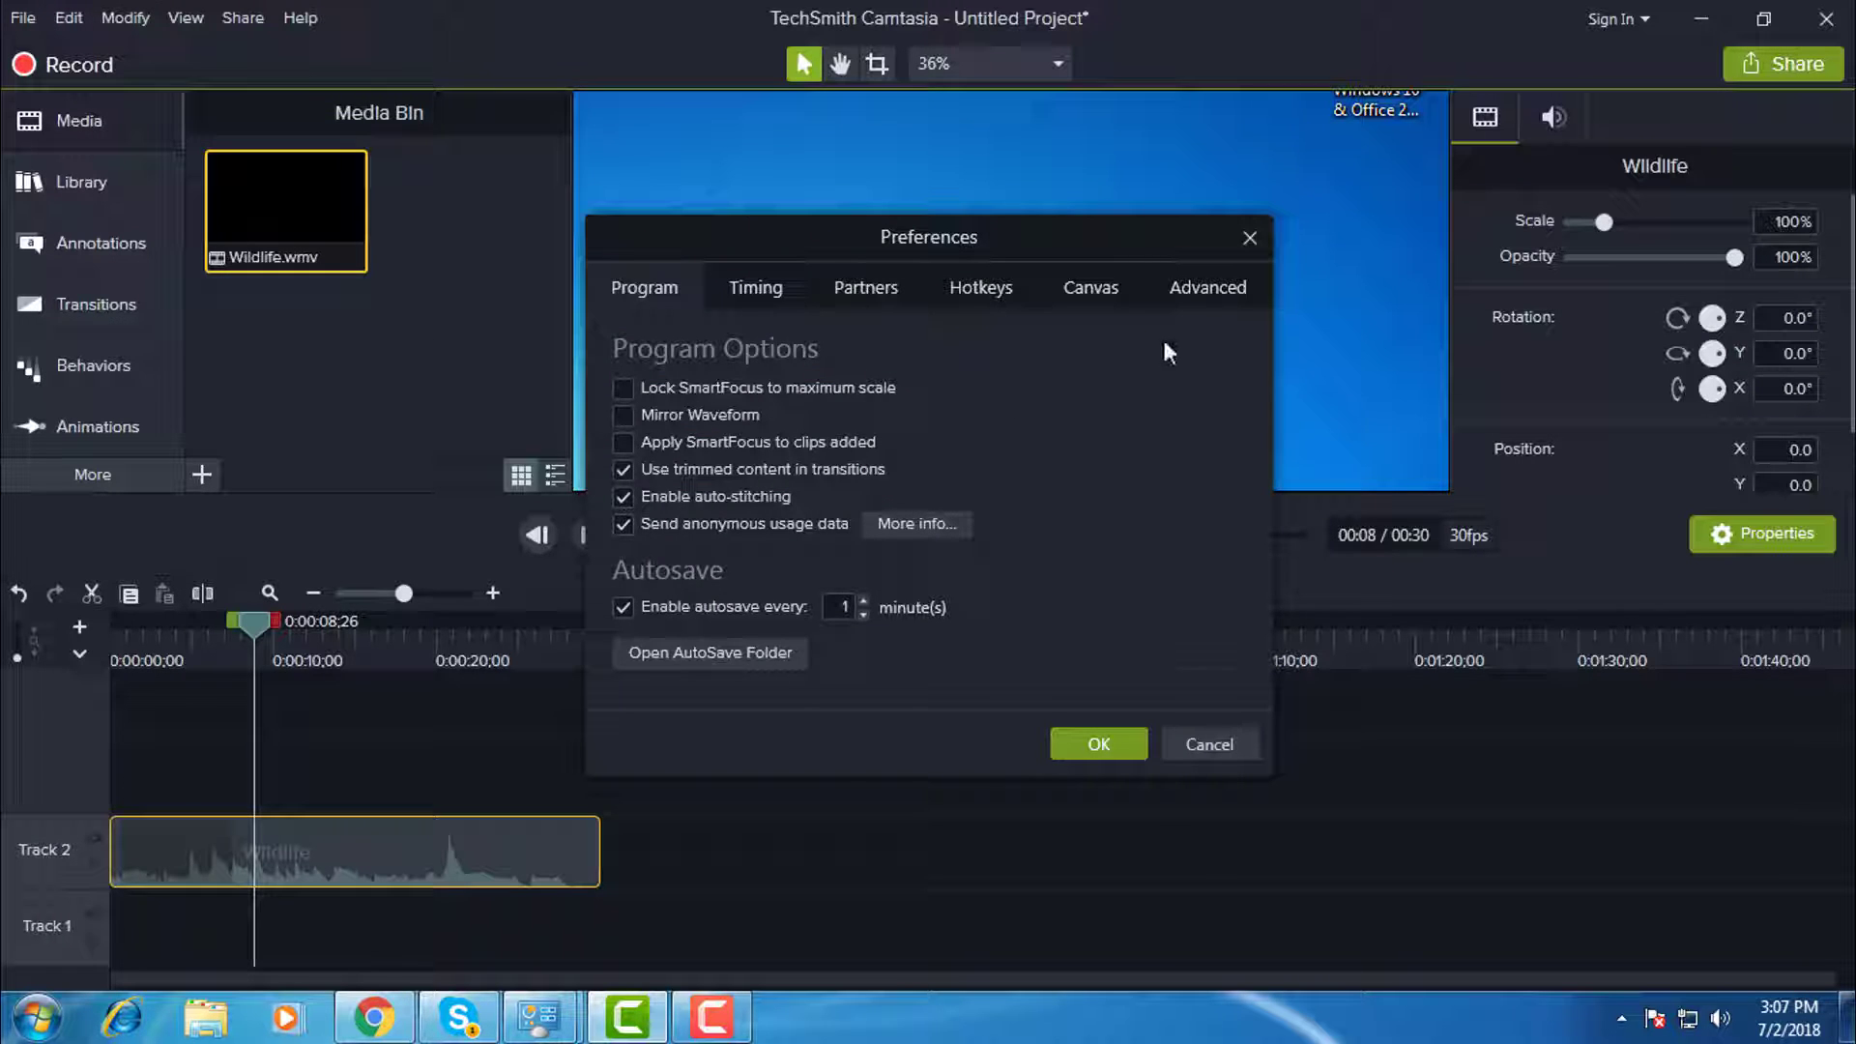
- Set Advanced Hardware Acceleration to 'Use software-only mode' and confirm with OK
left_click(1206, 286)
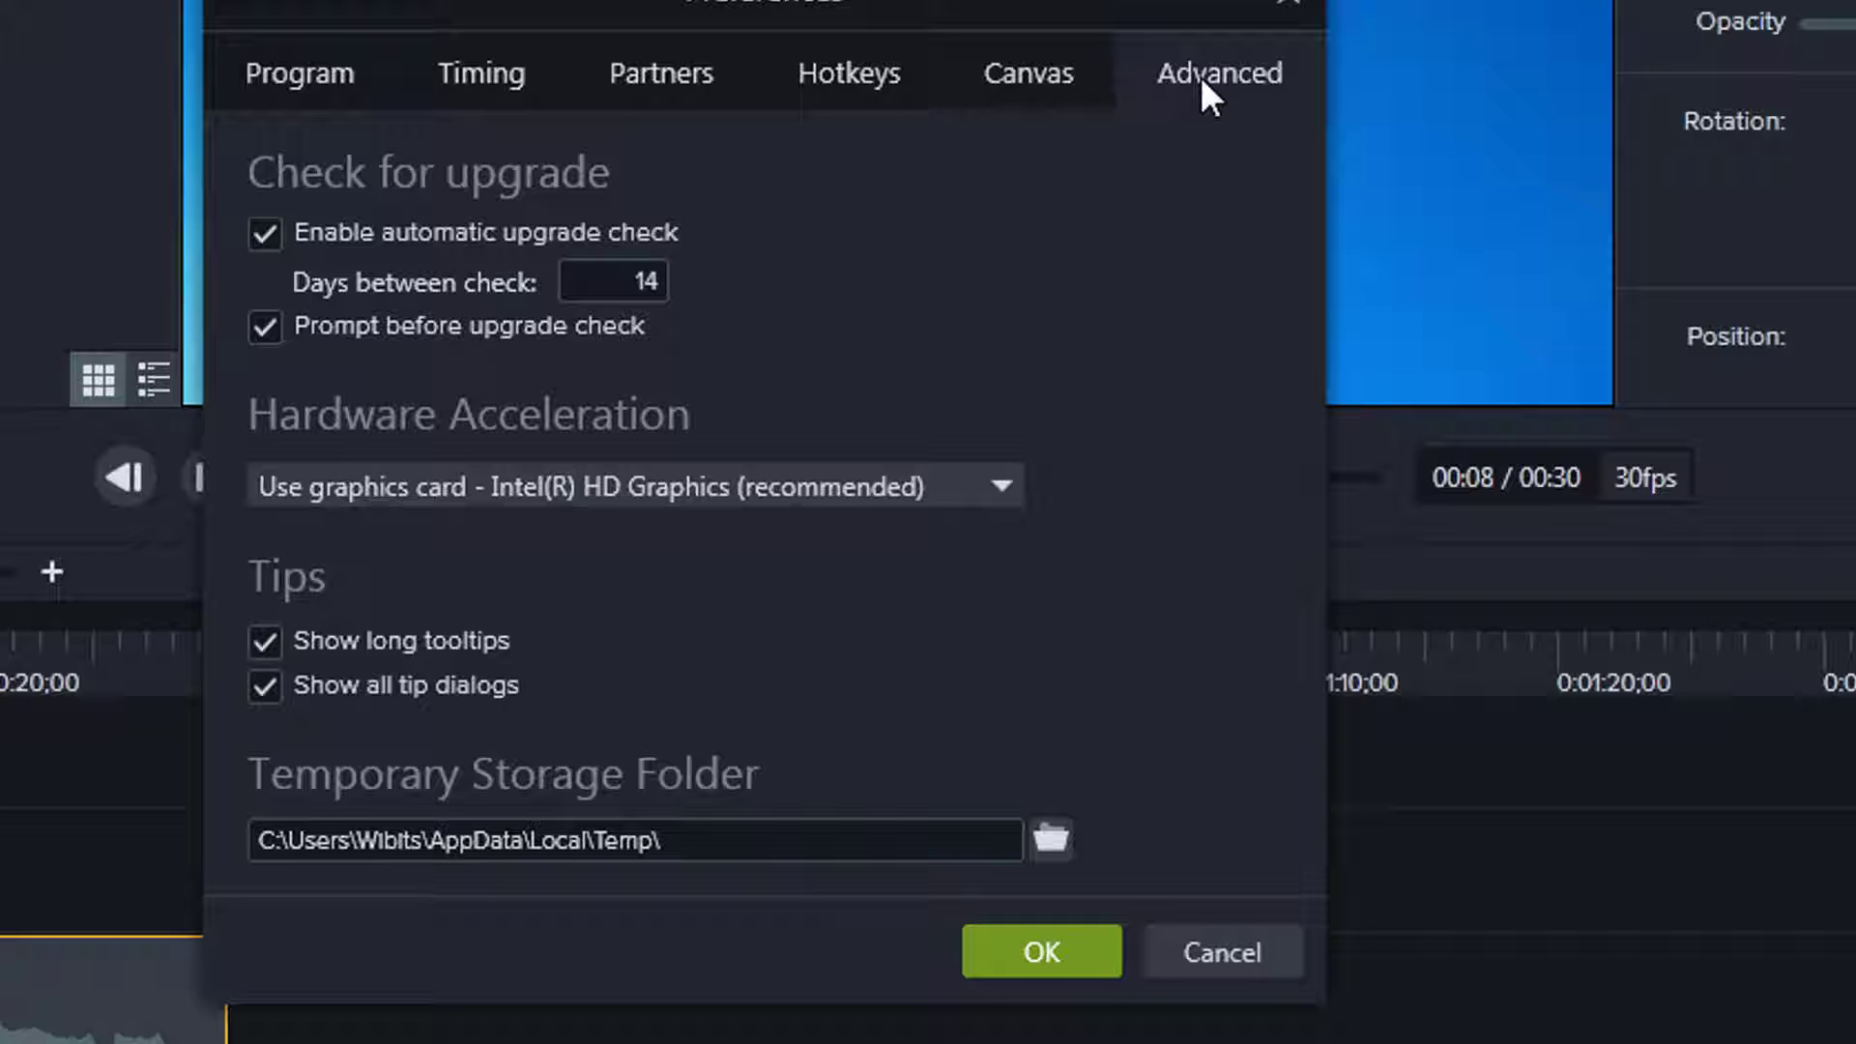
mouse_move(968, 509)
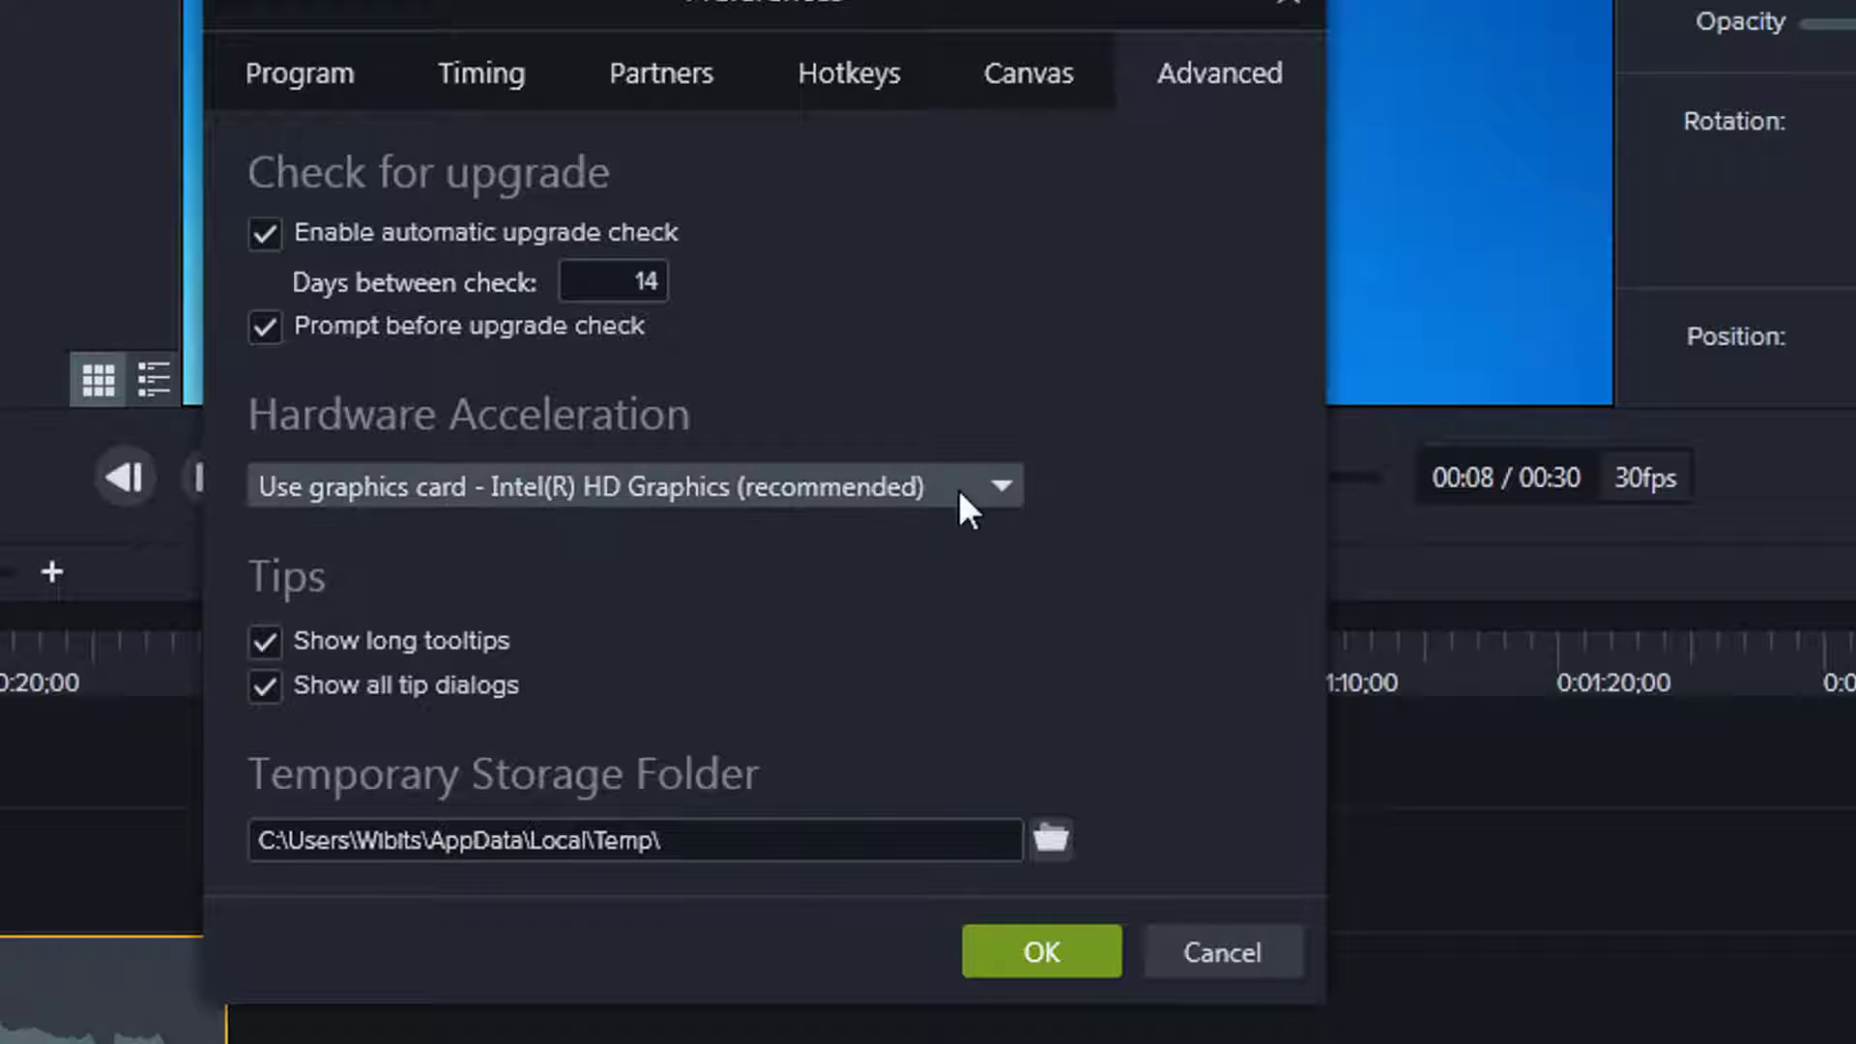
left_click(1005, 486)
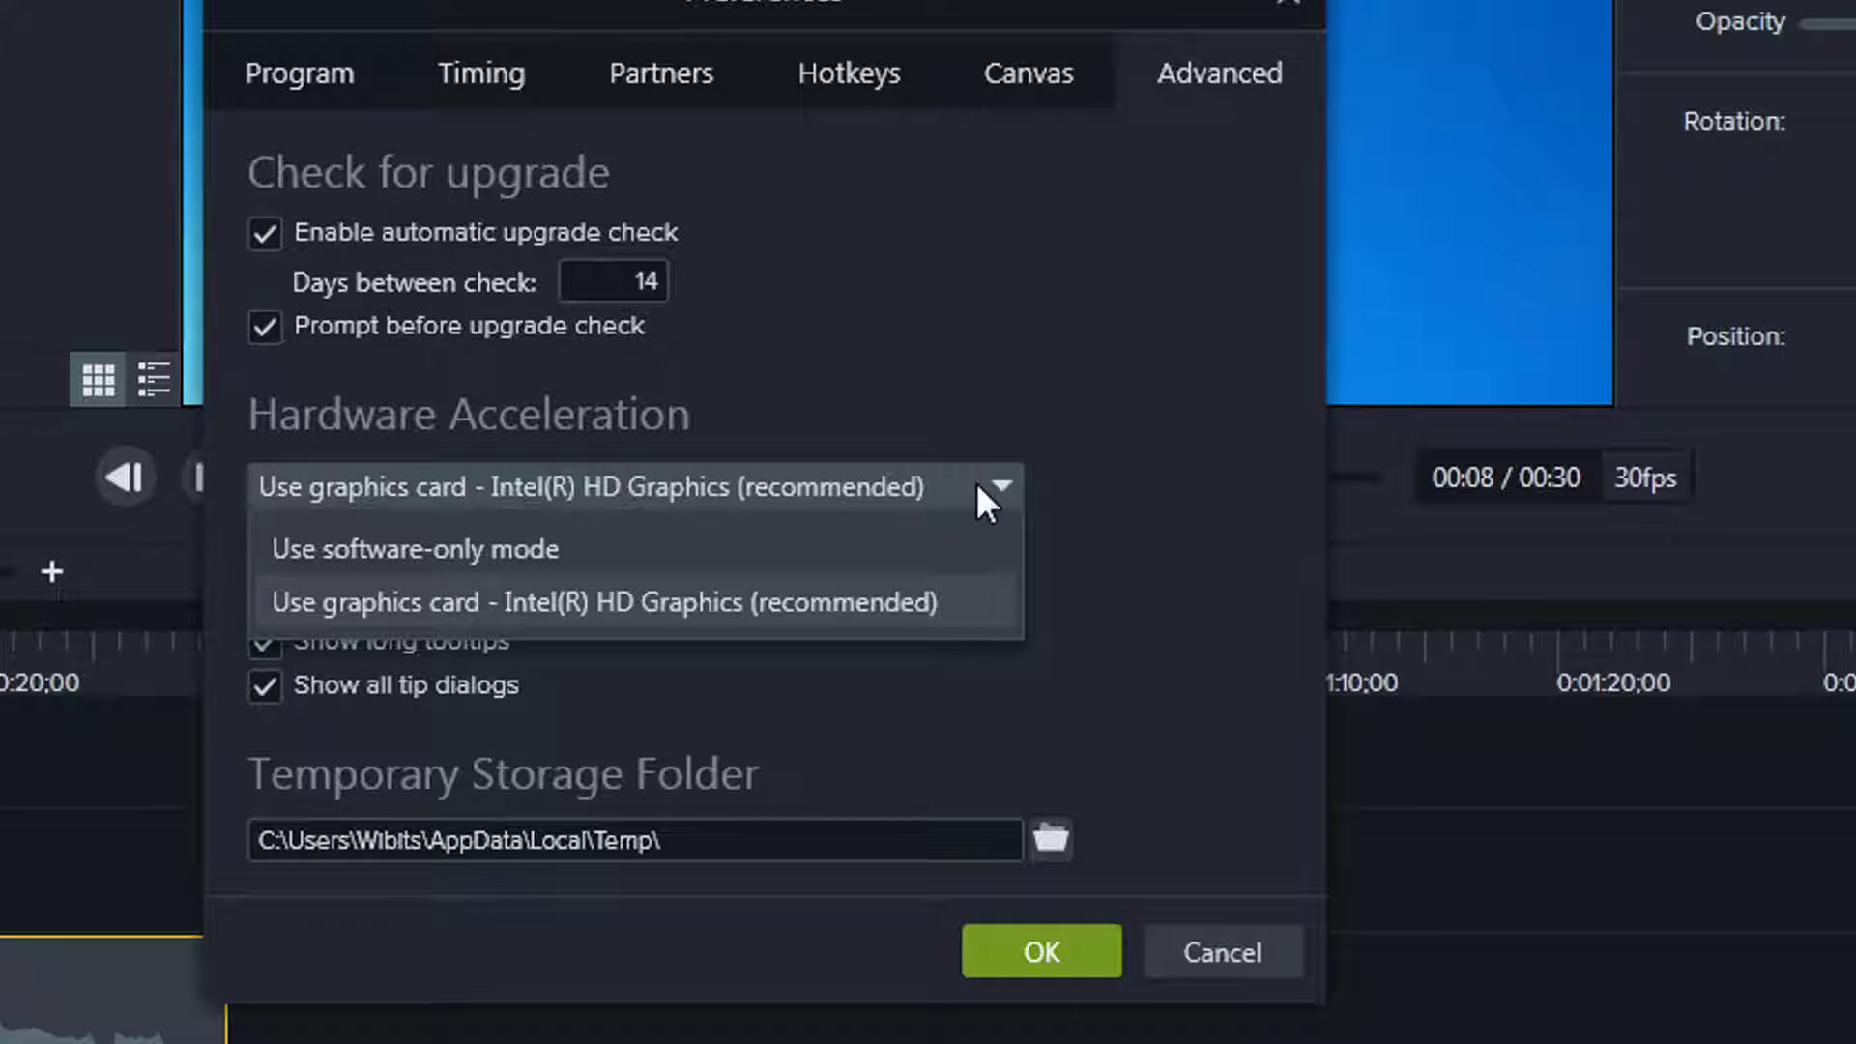
mouse_move(622, 602)
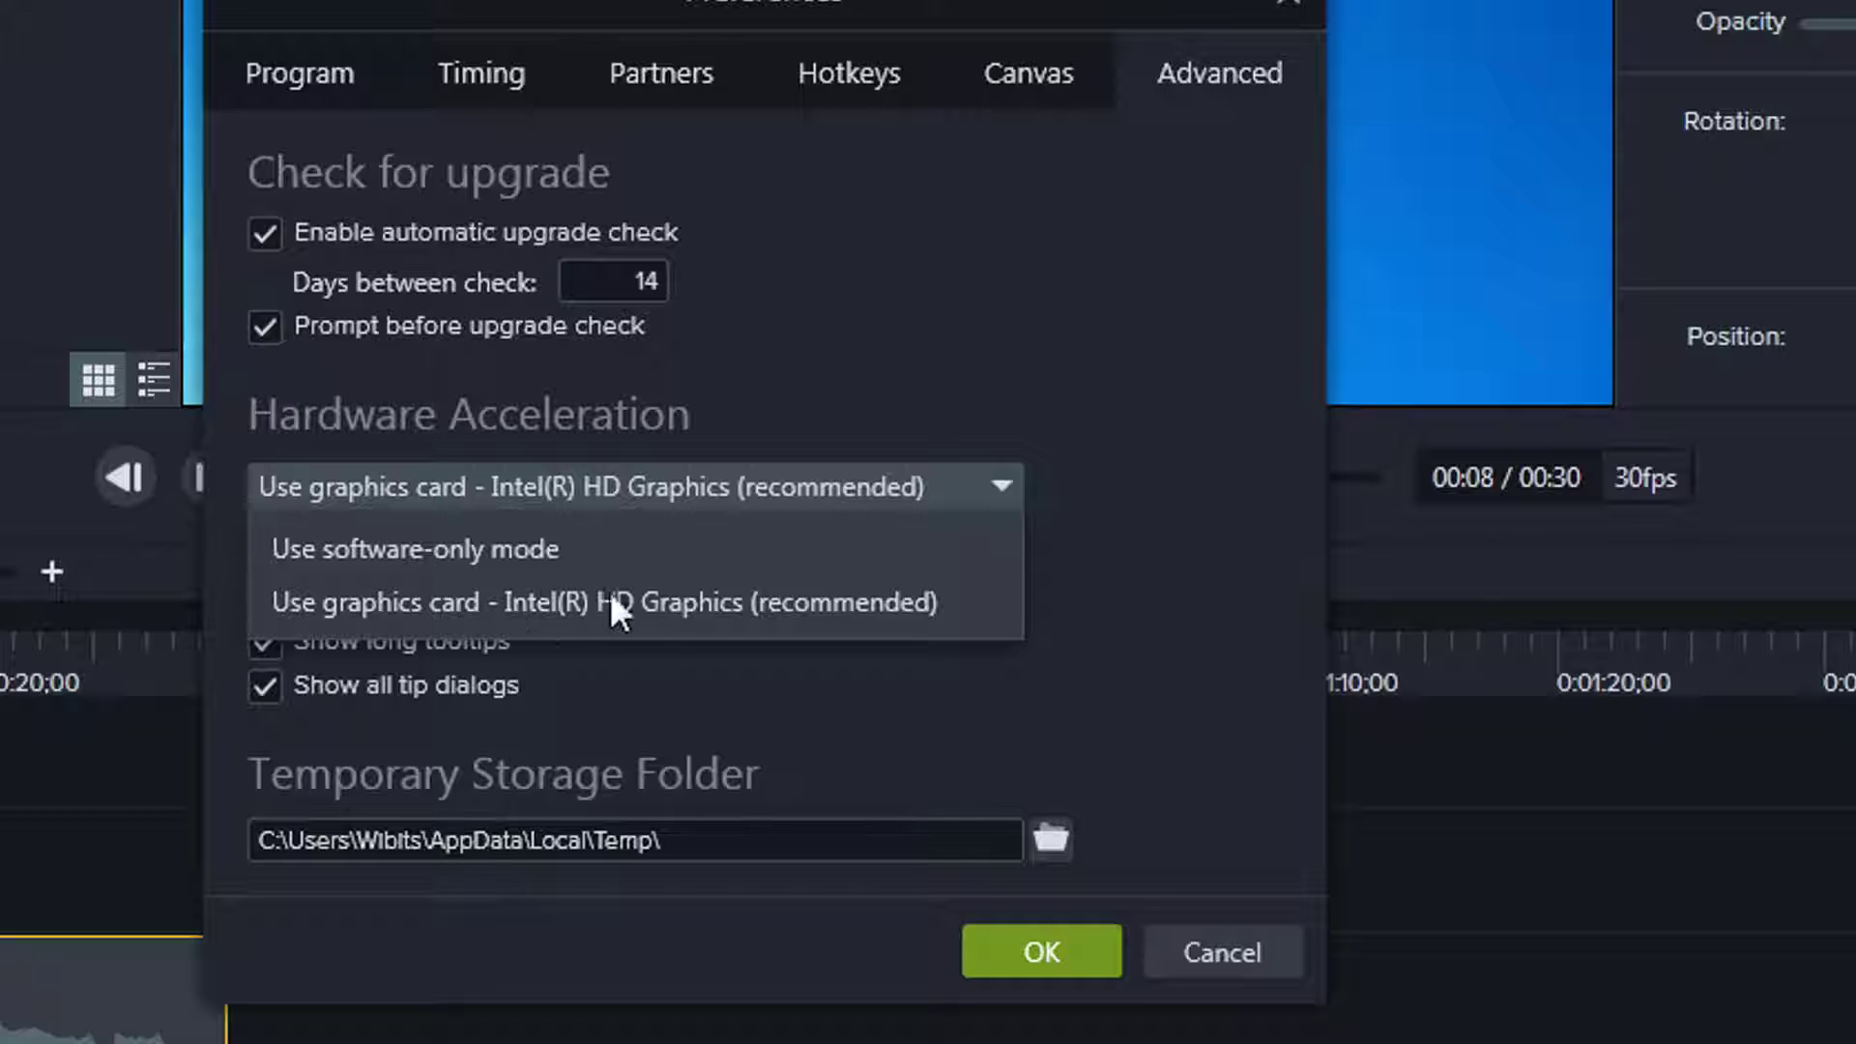
left_click(413, 548)
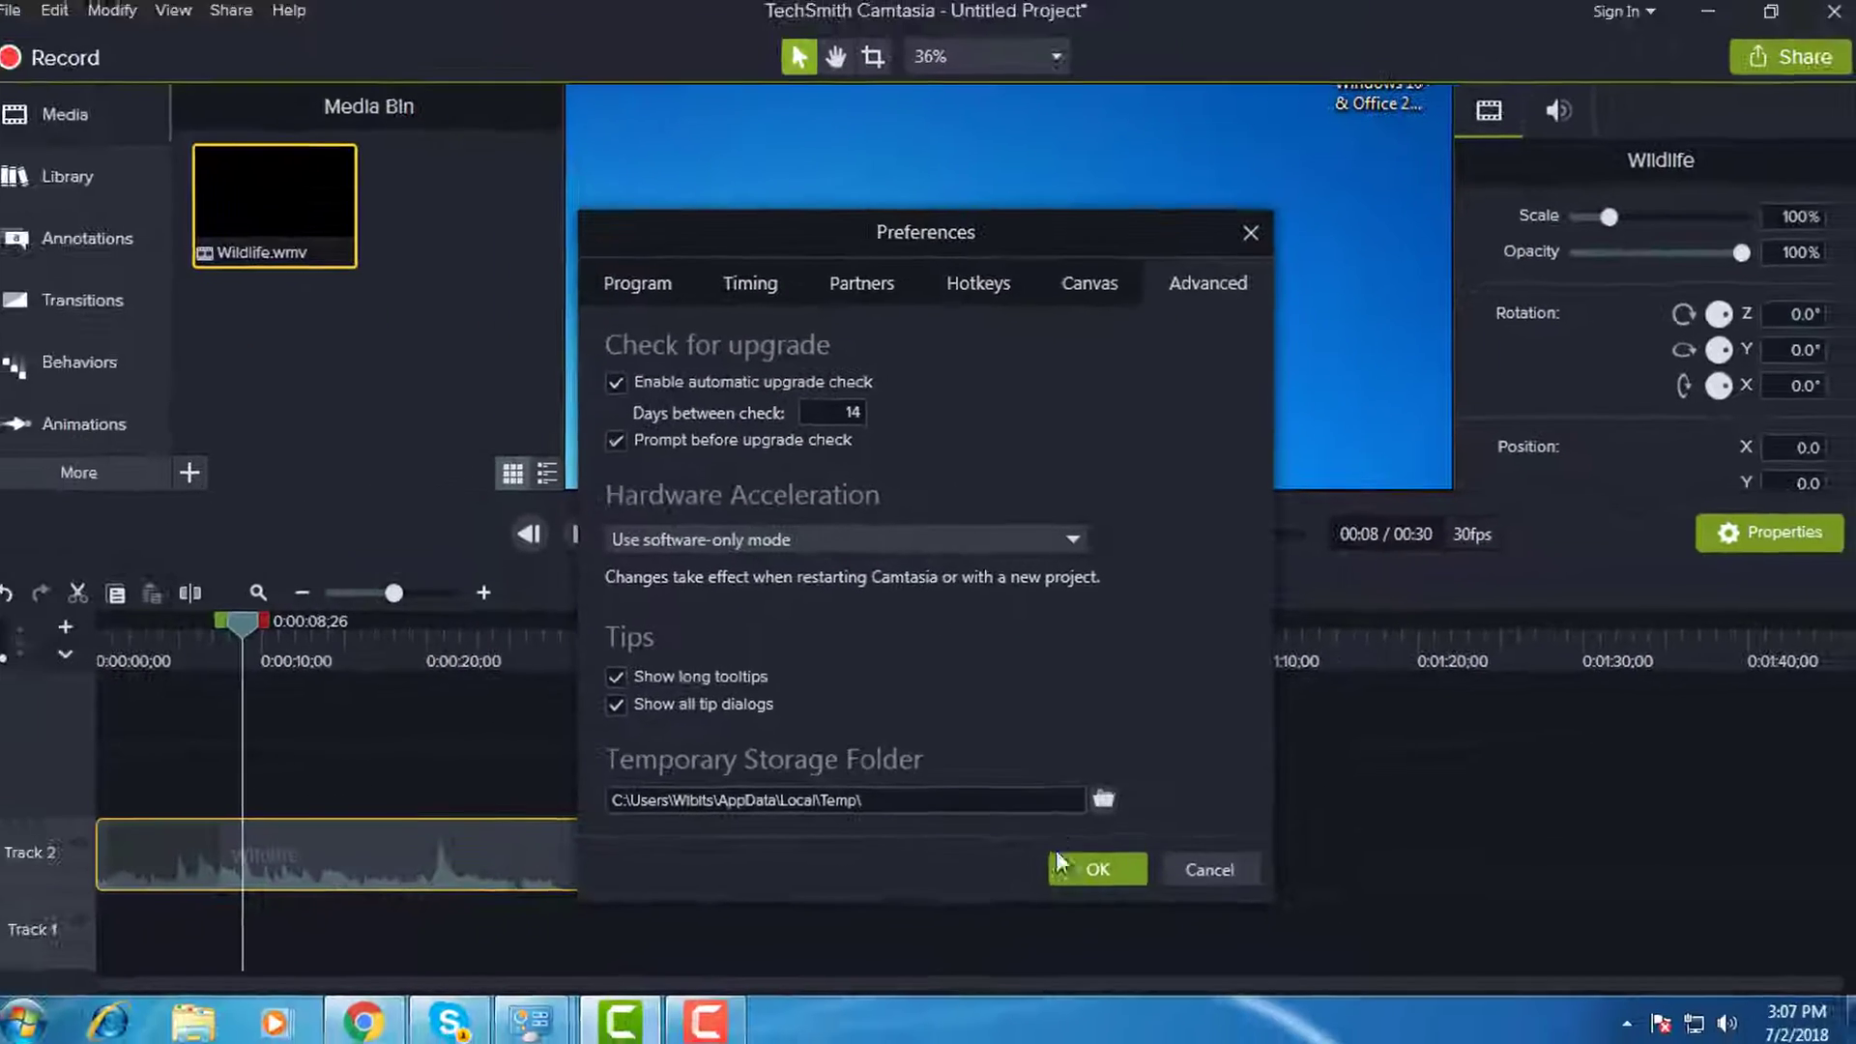
left_click(1095, 869)
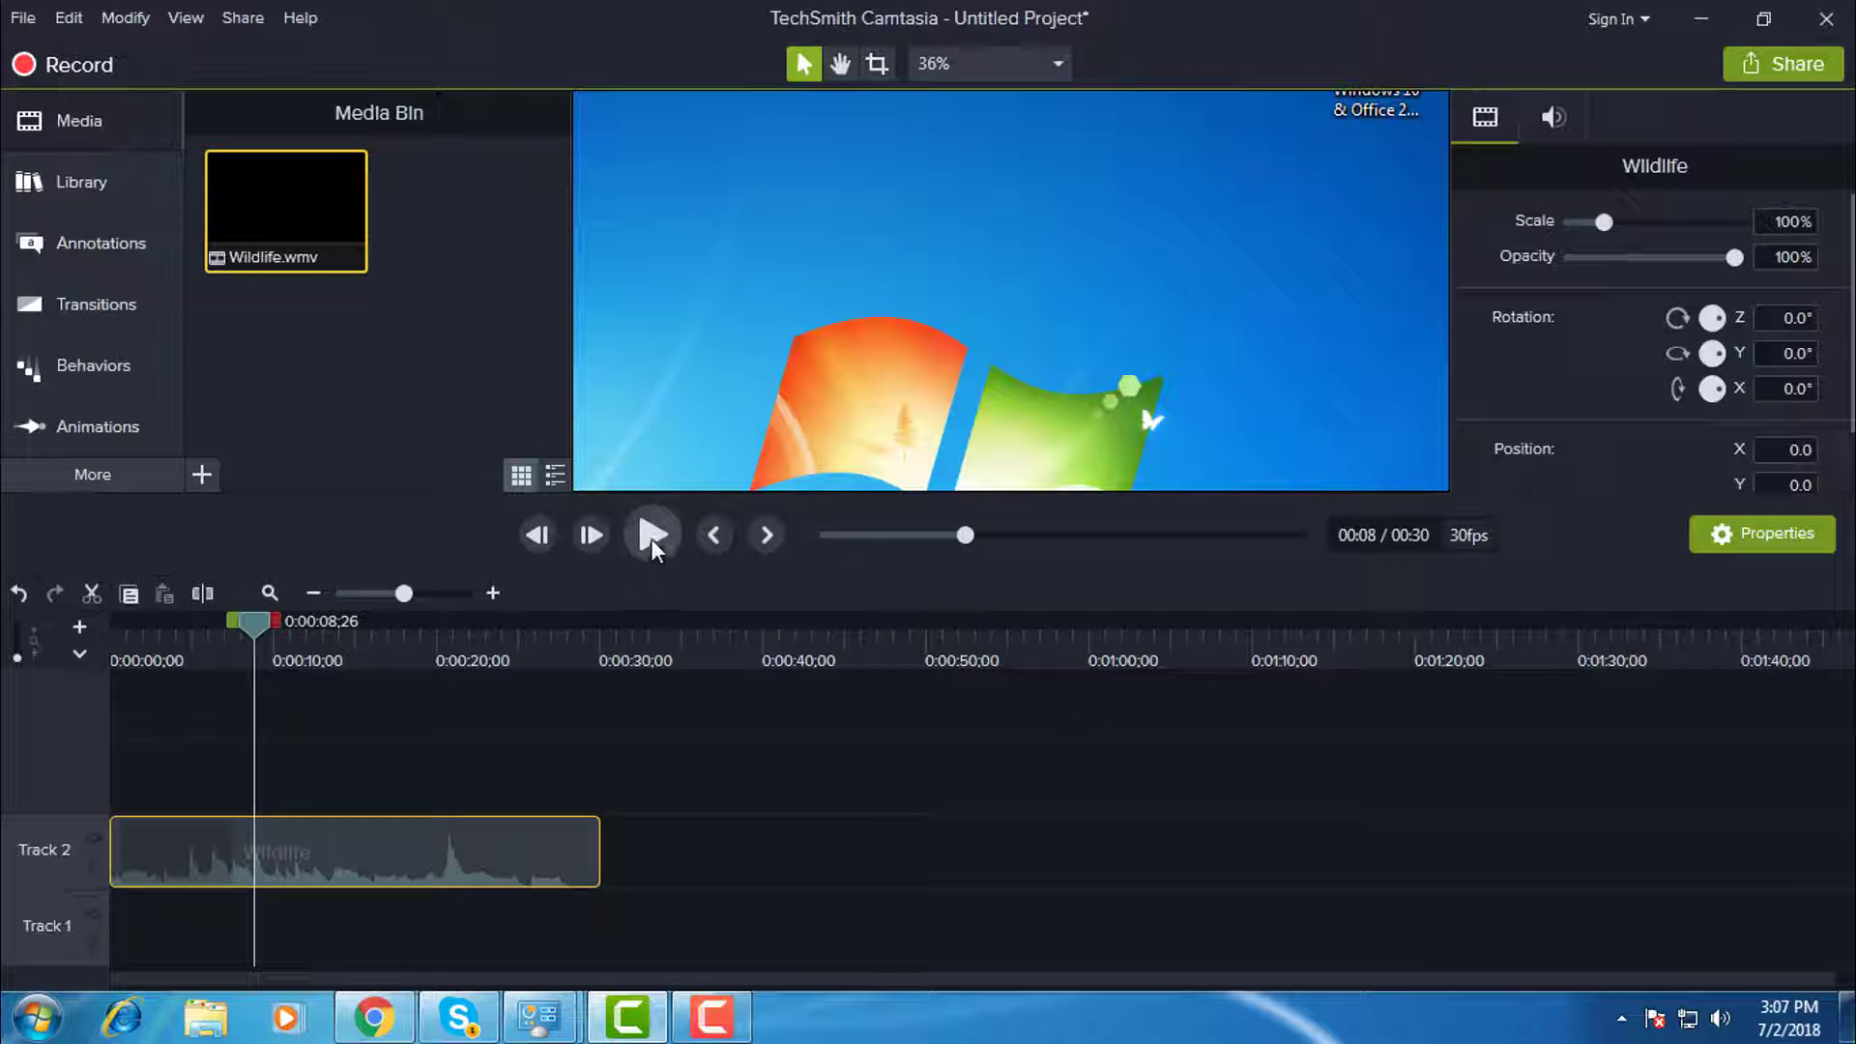
- Briefly replay the timeline, then close Camtasia choosing not to save changes
left_click(650, 533)
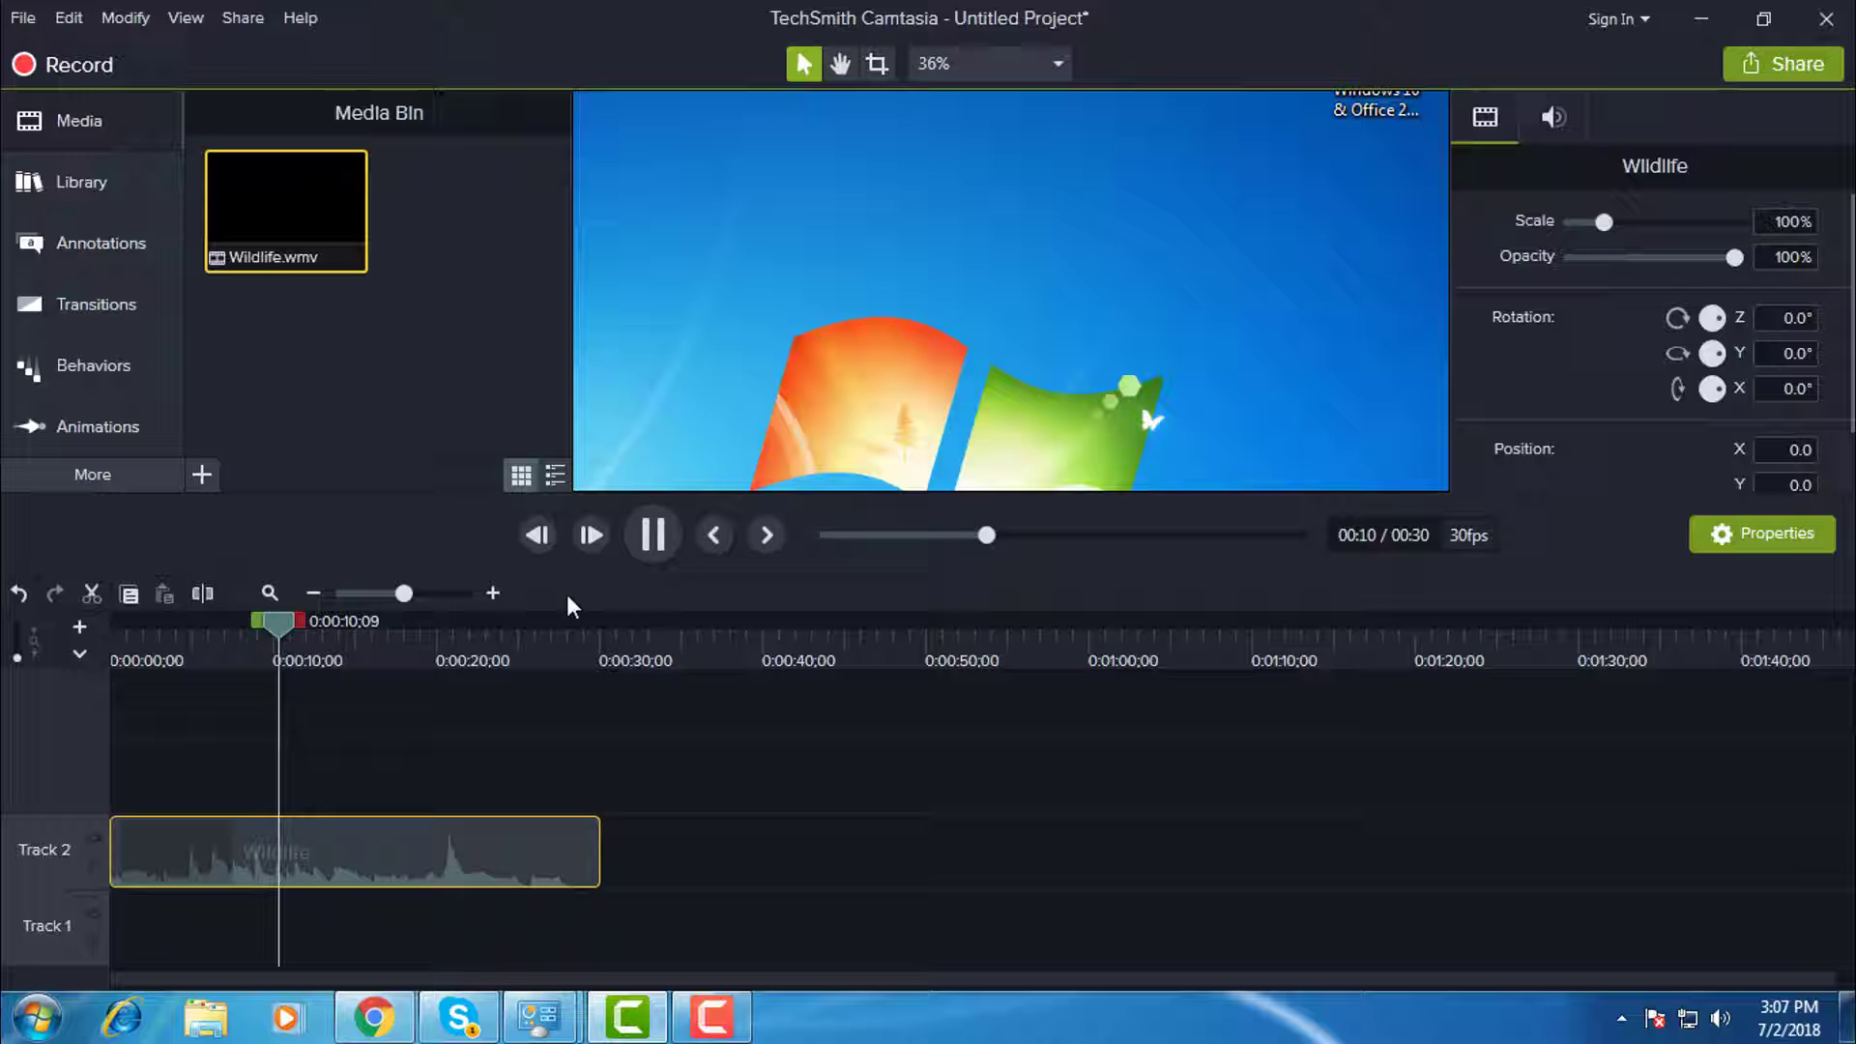
left_click(653, 533)
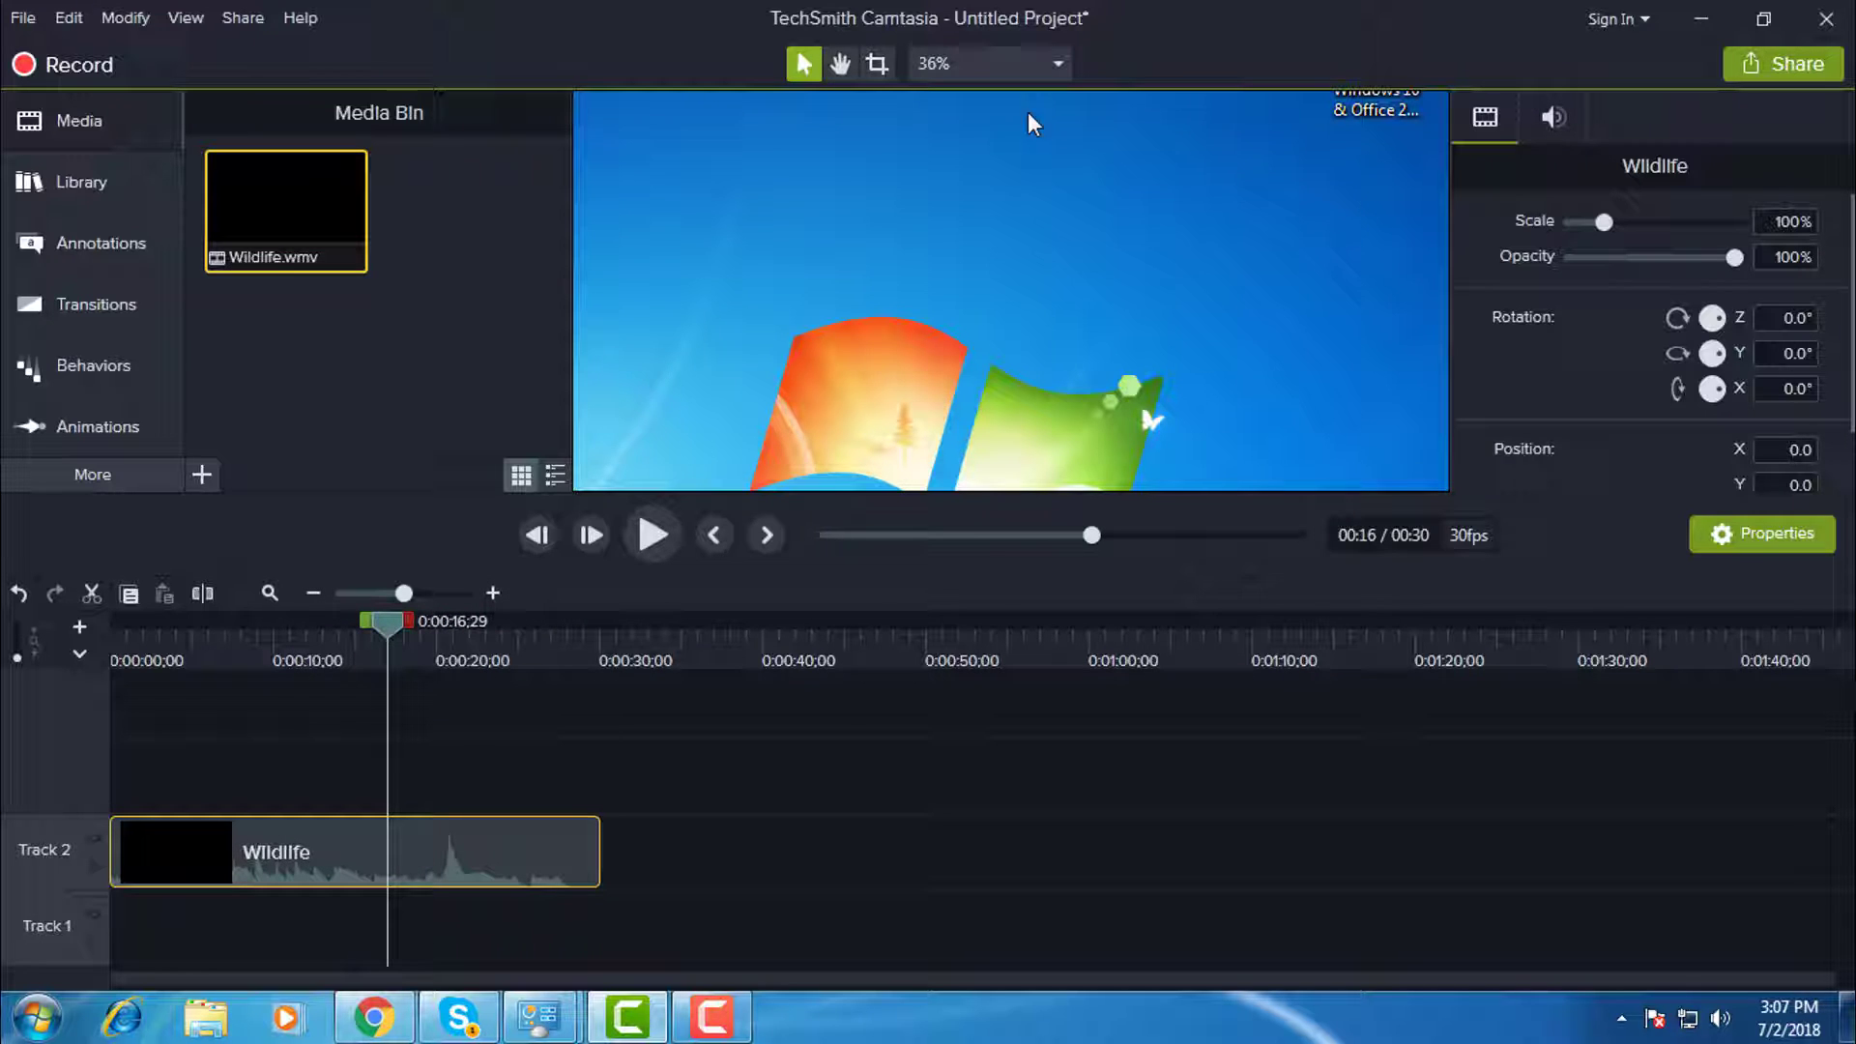
mouse_move(1826, 21)
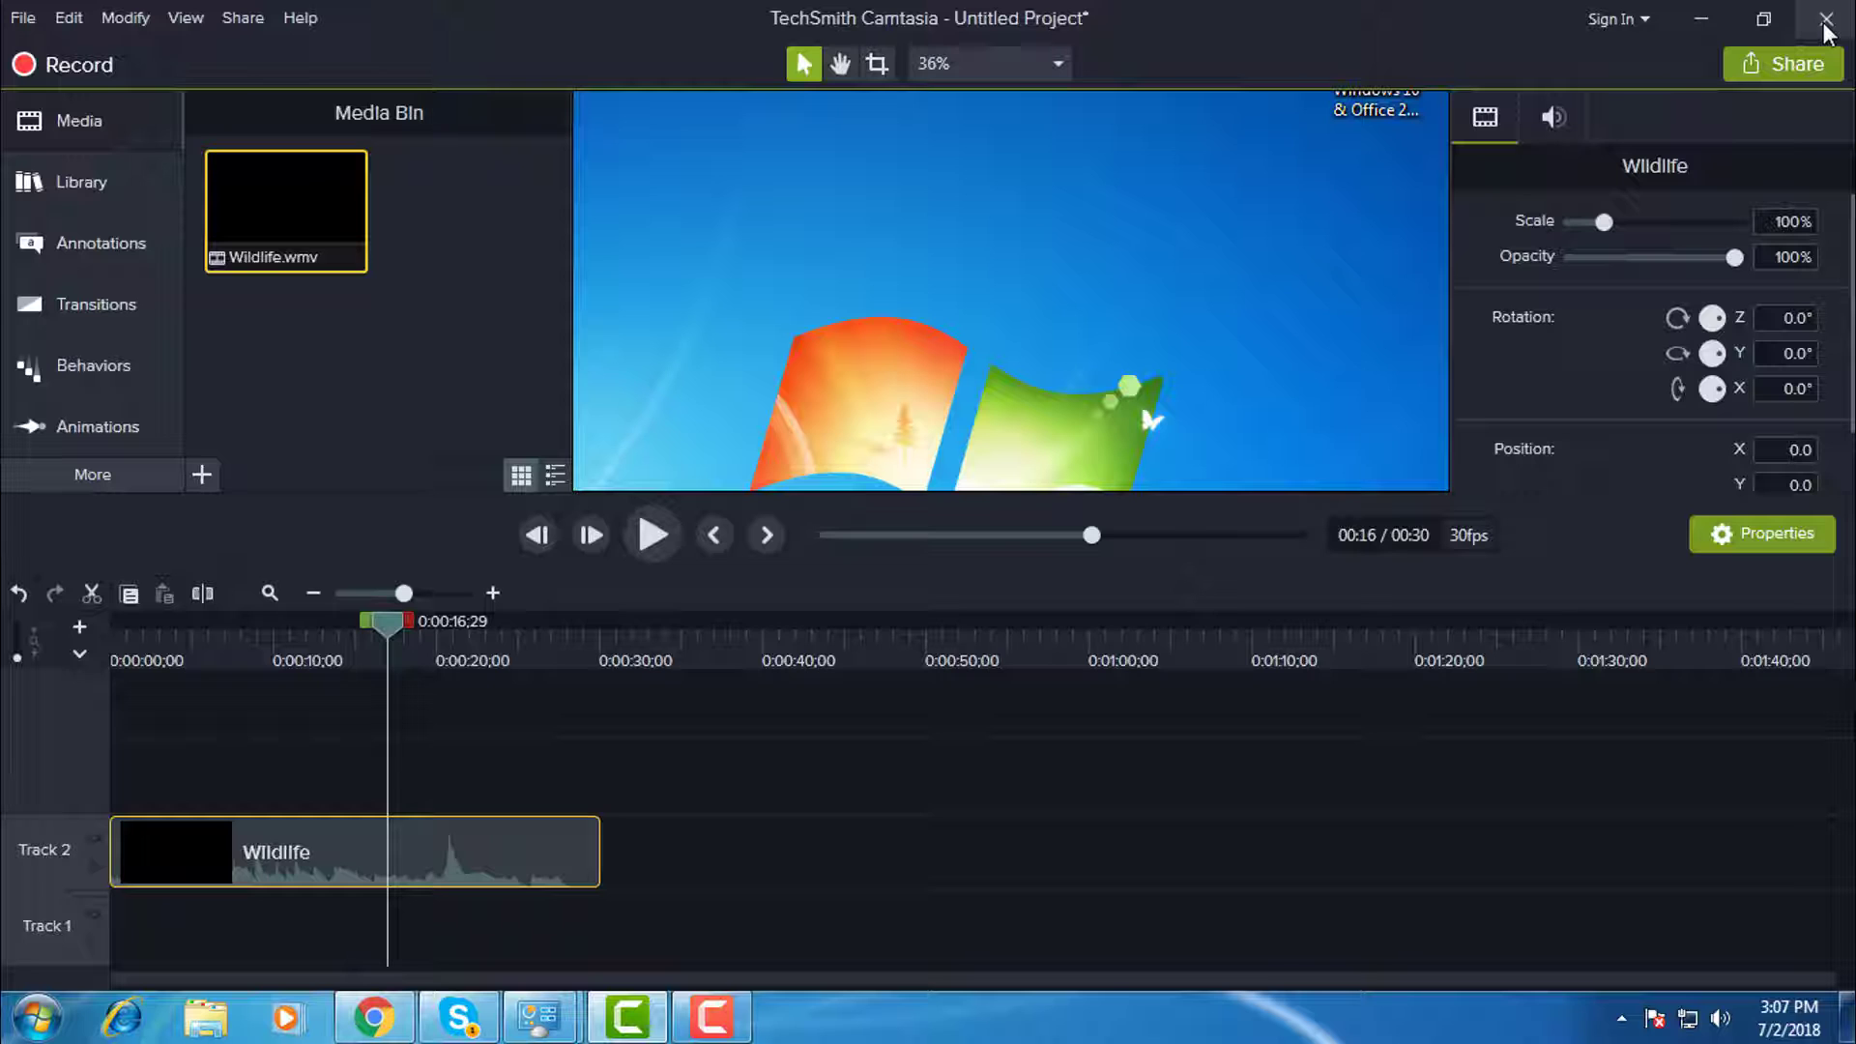
left_click(1826, 20)
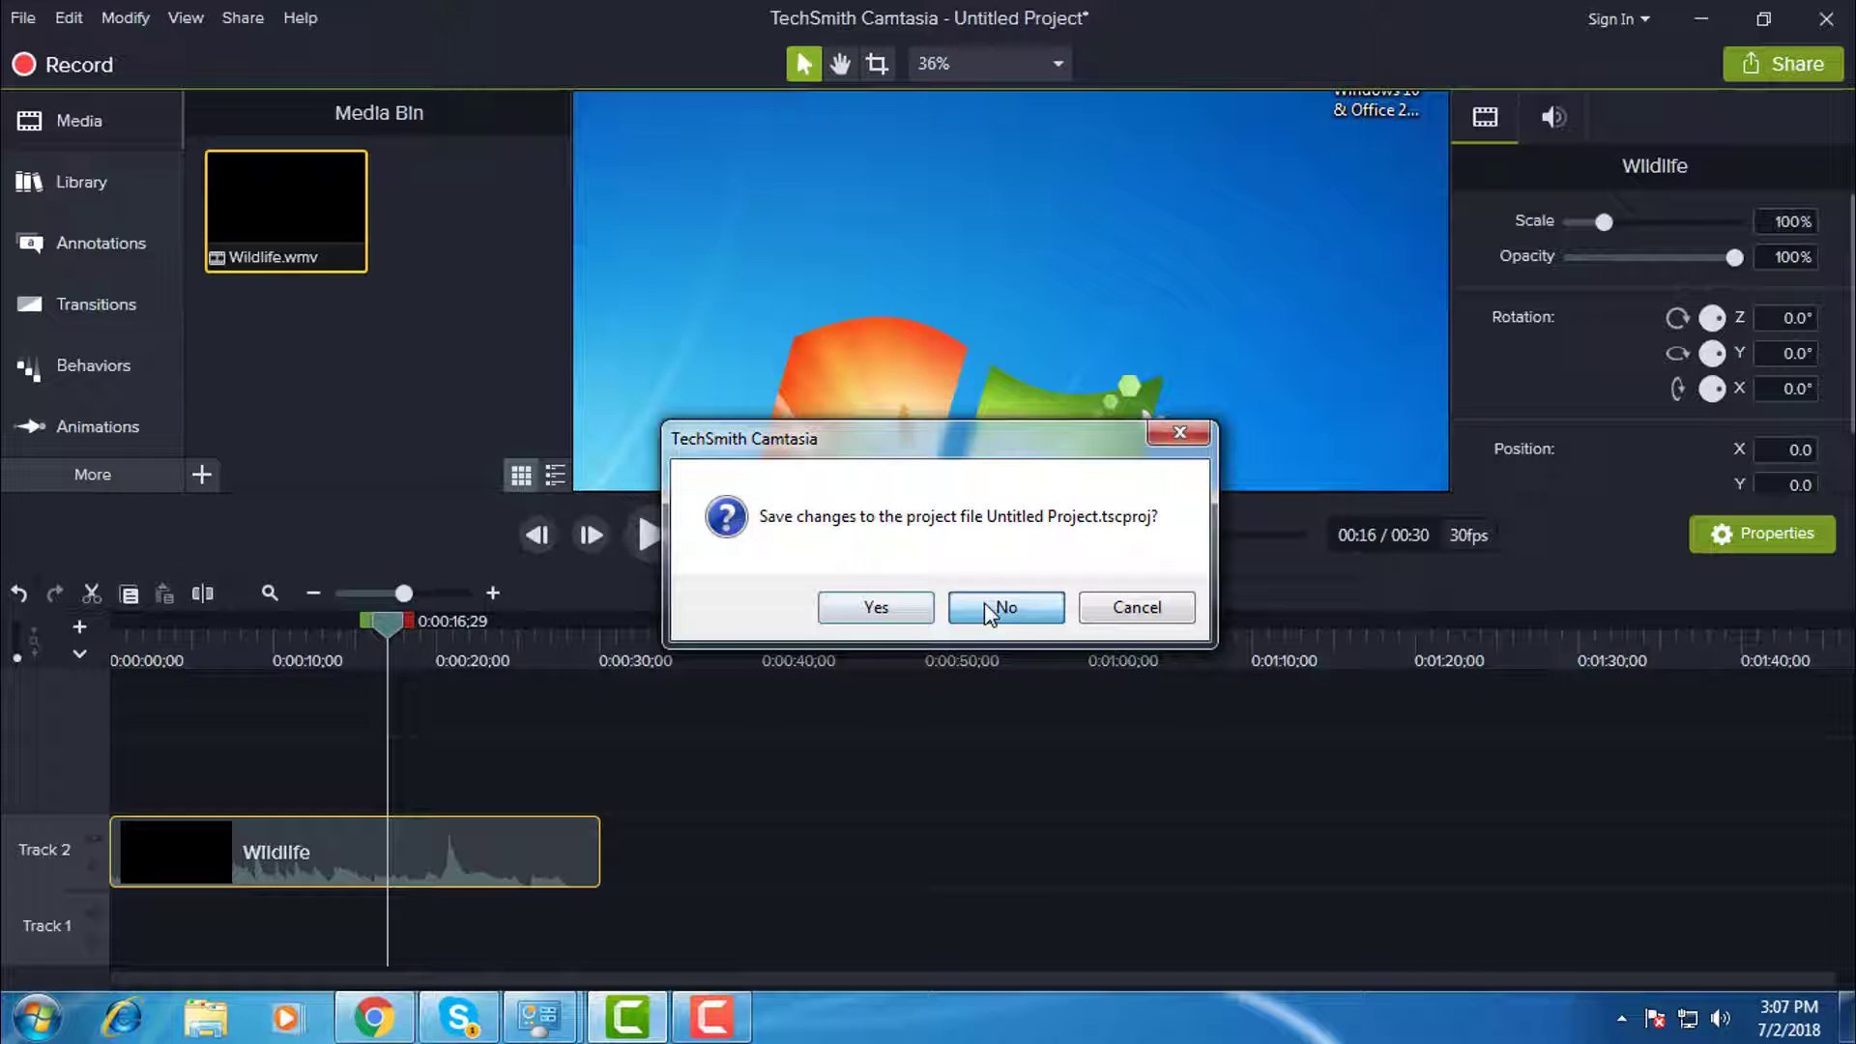
left_click(1005, 606)
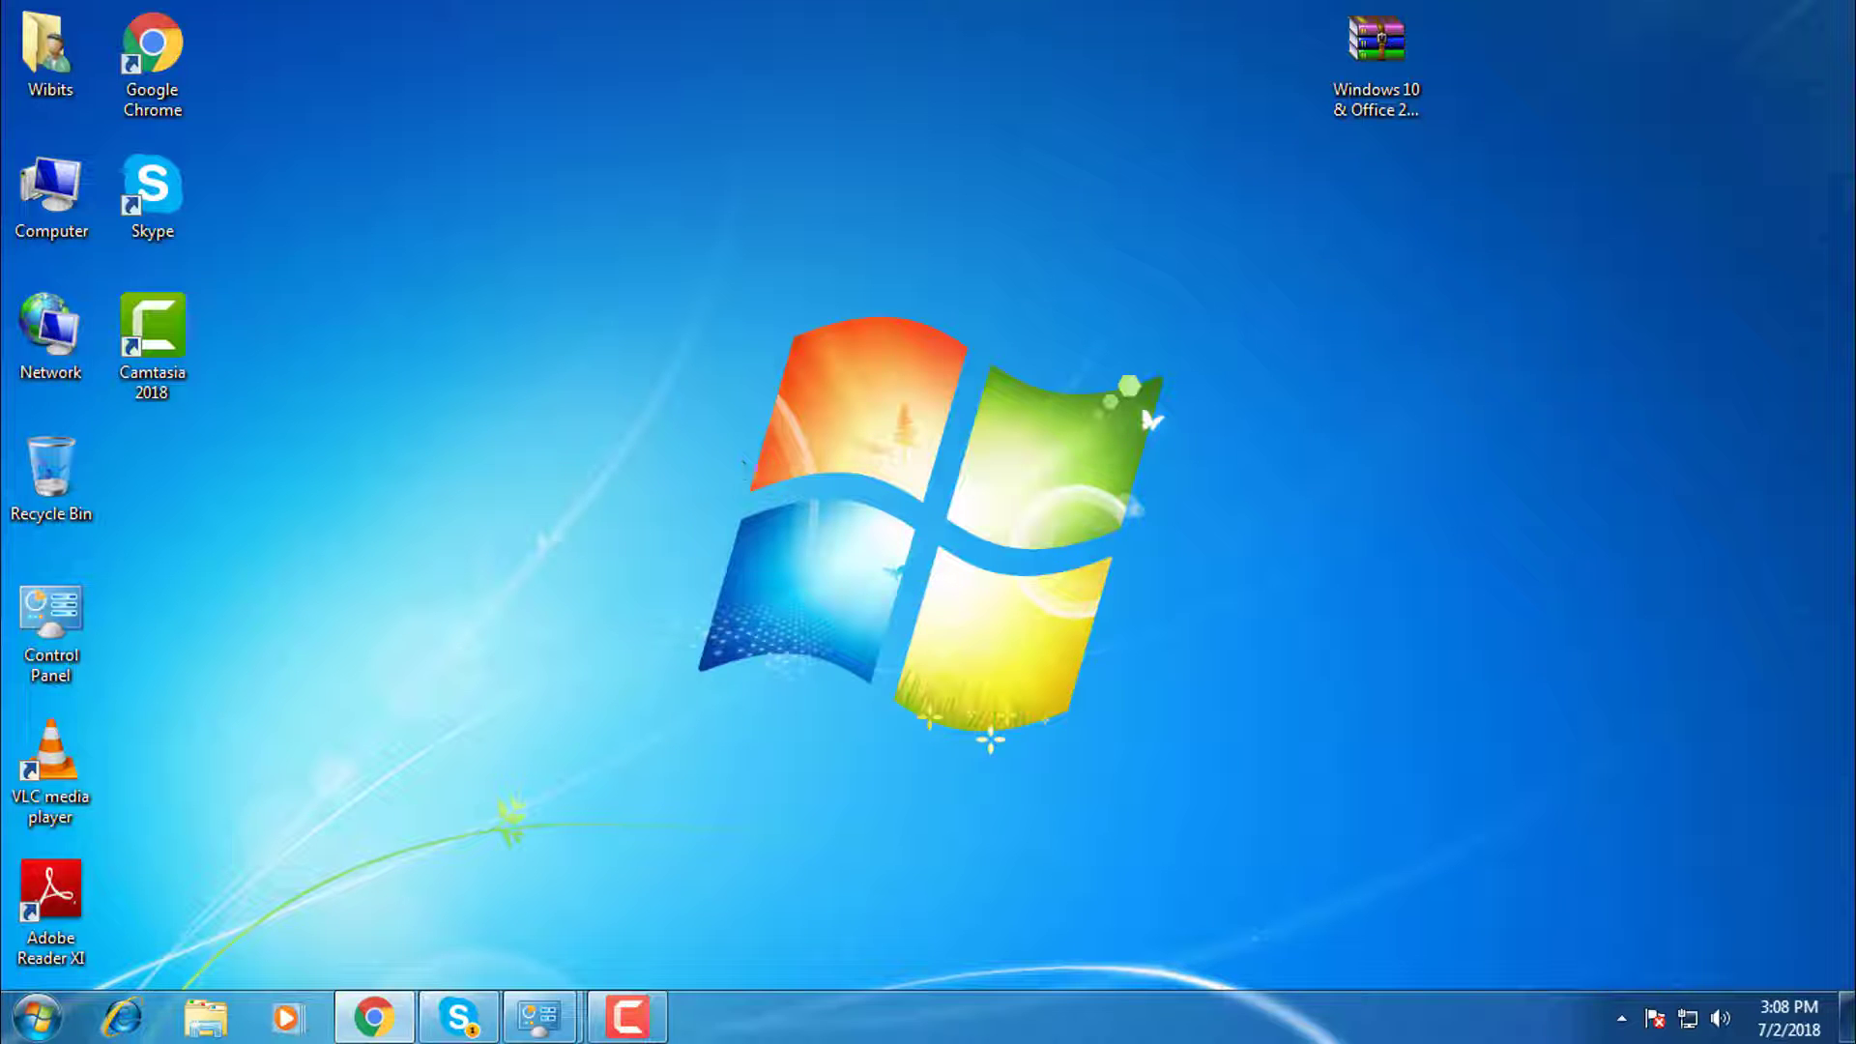
- Relaunch Camtasia 2018 from its desktop shortcut and start a New Project
left_click(152, 332)
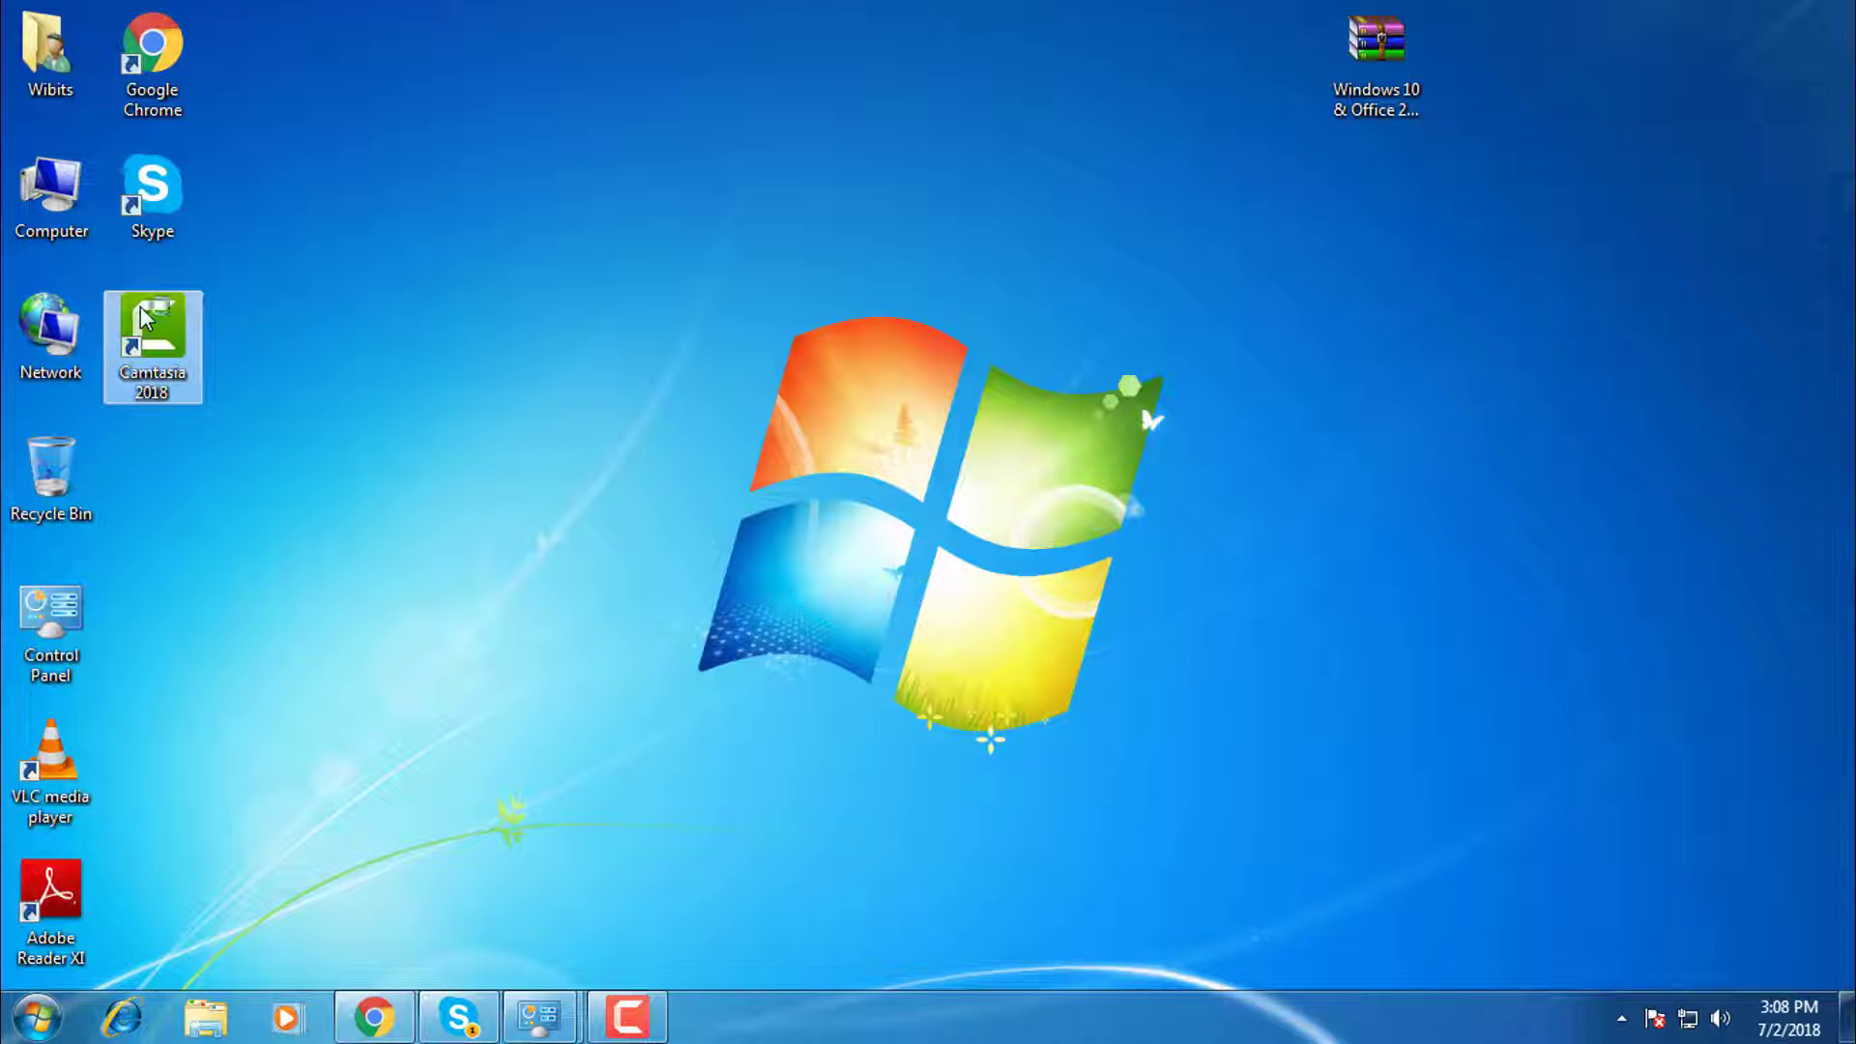
double_click(152, 344)
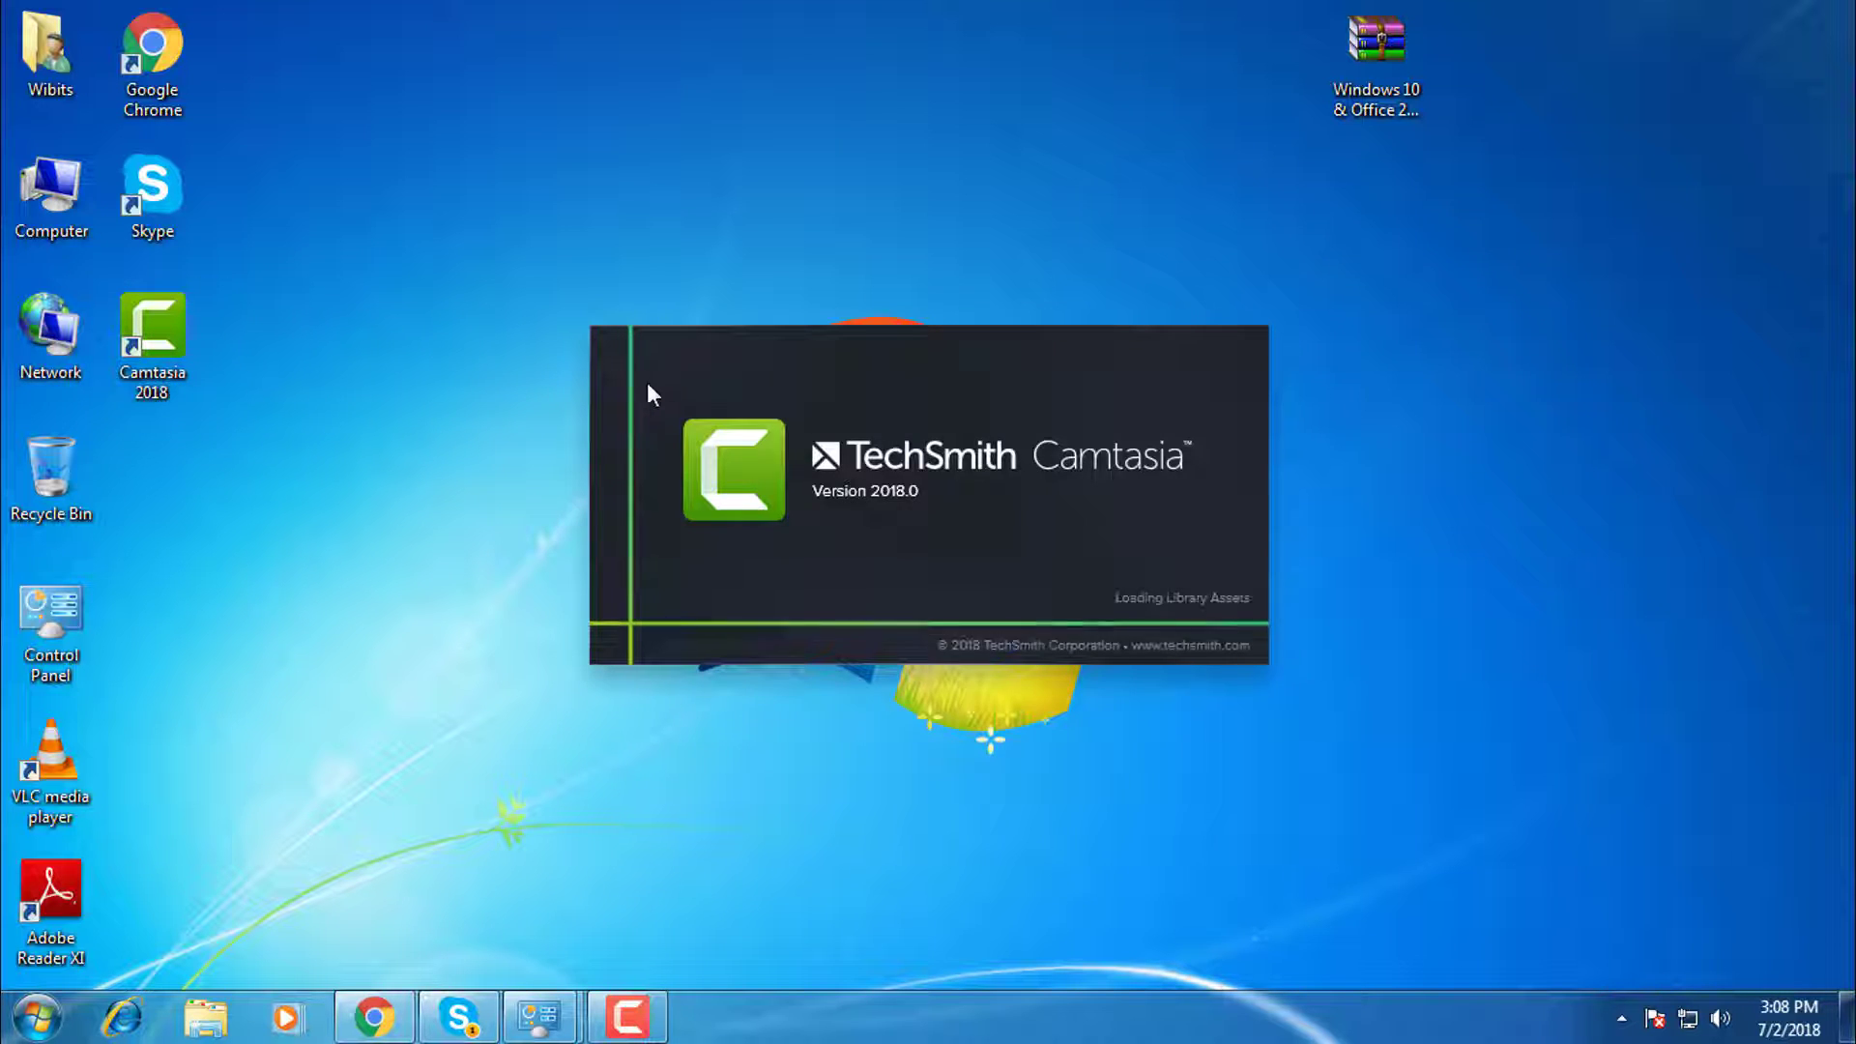
mouse_move(722, 494)
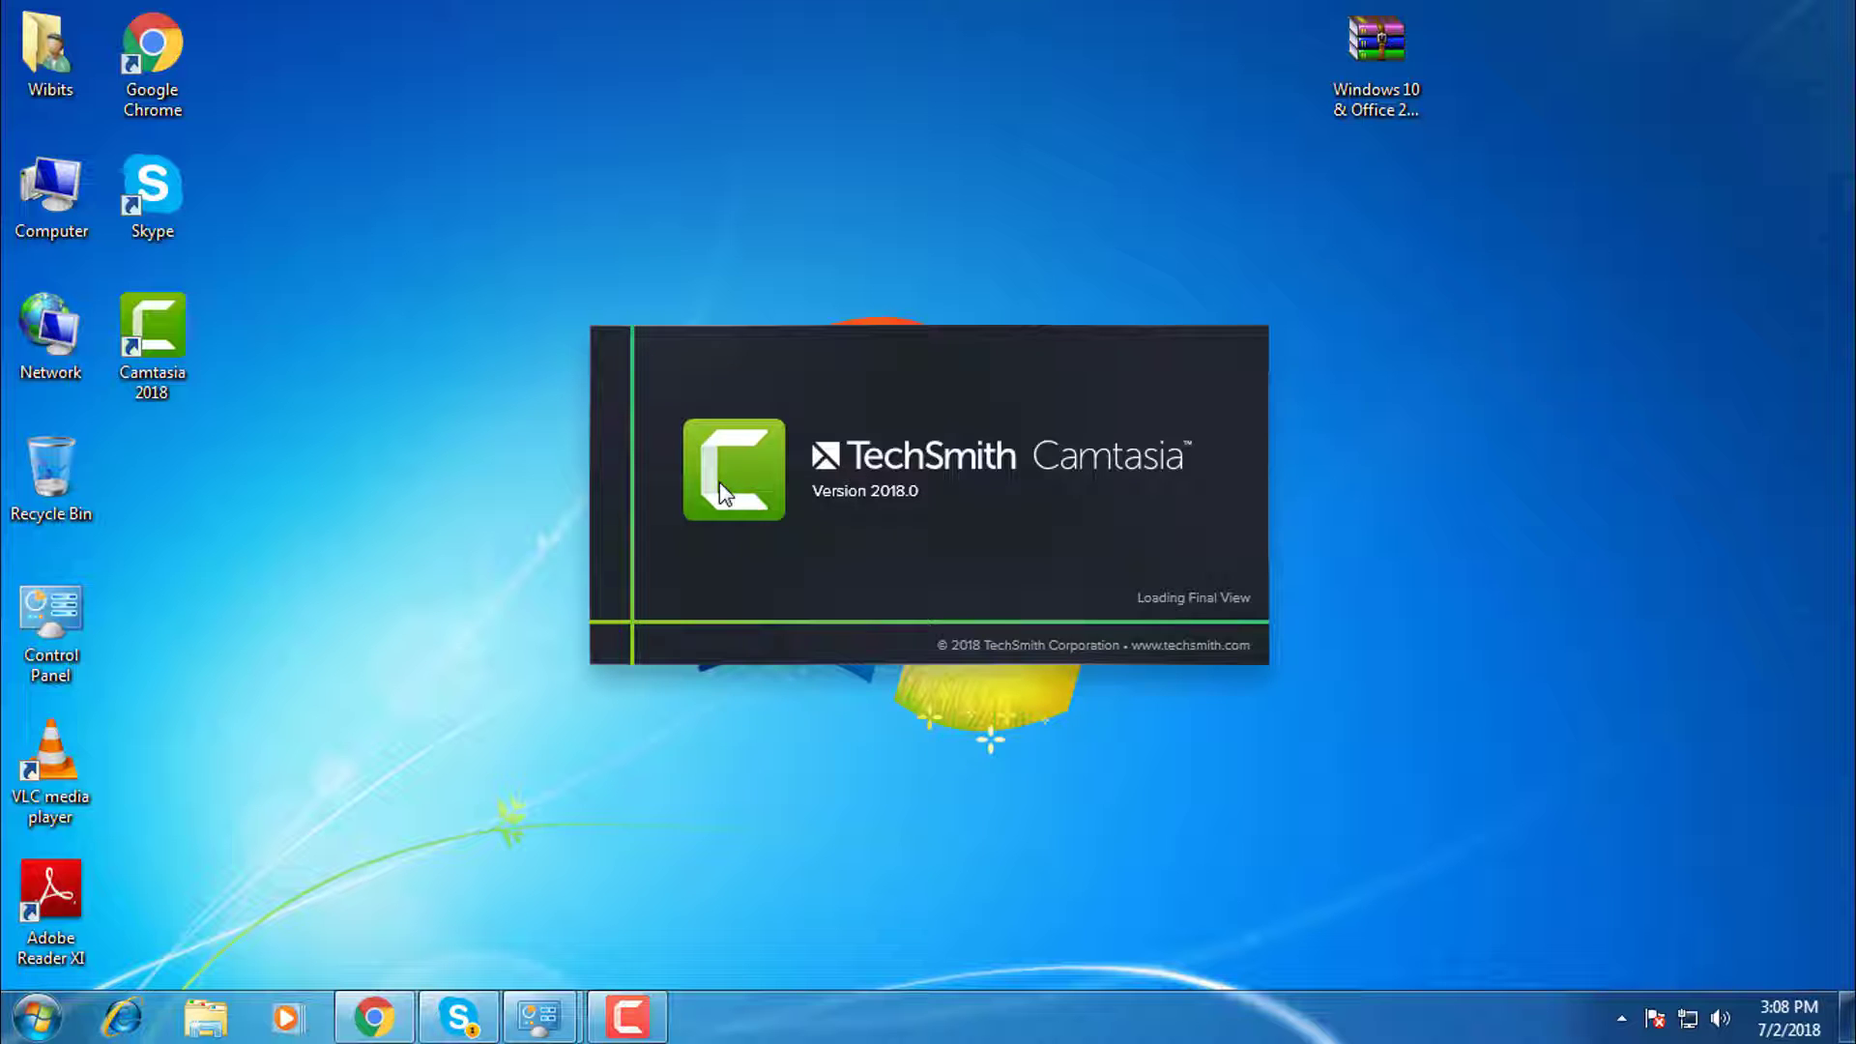
mouse_move(990, 545)
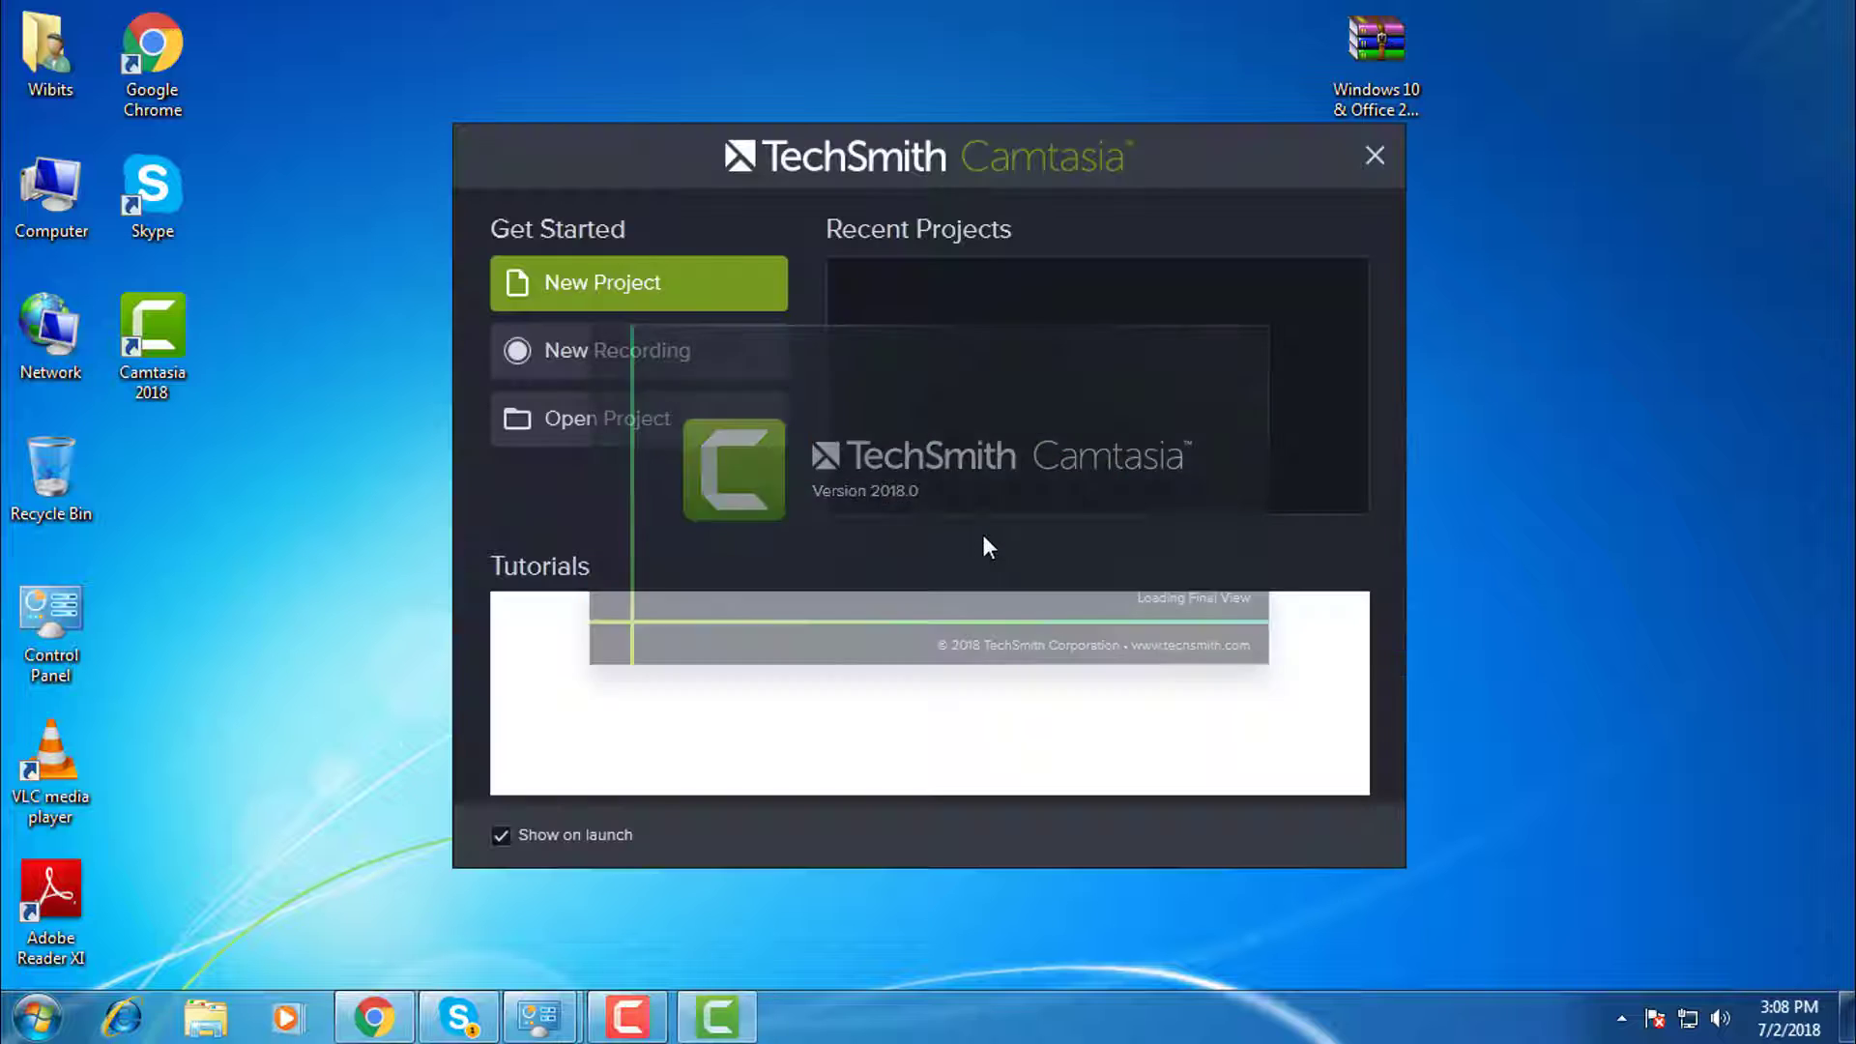
left_click(638, 283)
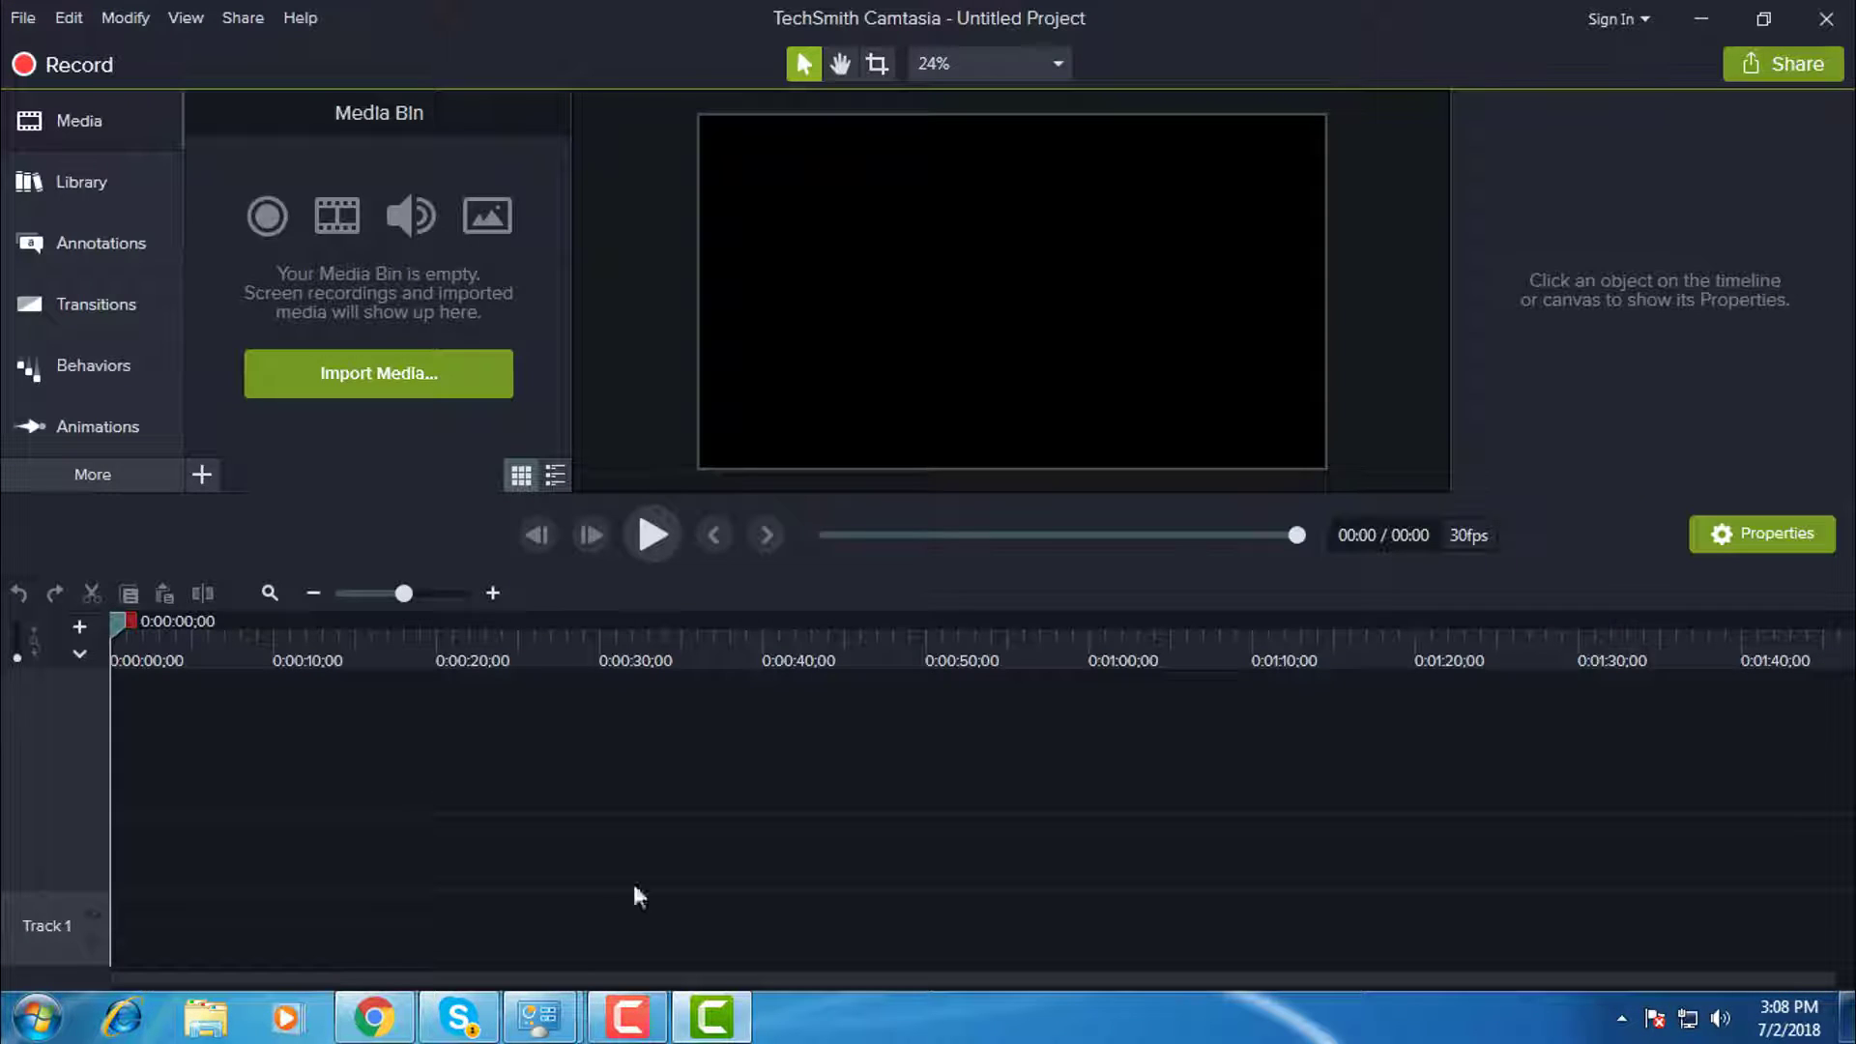
- Import the Wildlife video into the new project and play it in the preview
left_click(79, 120)
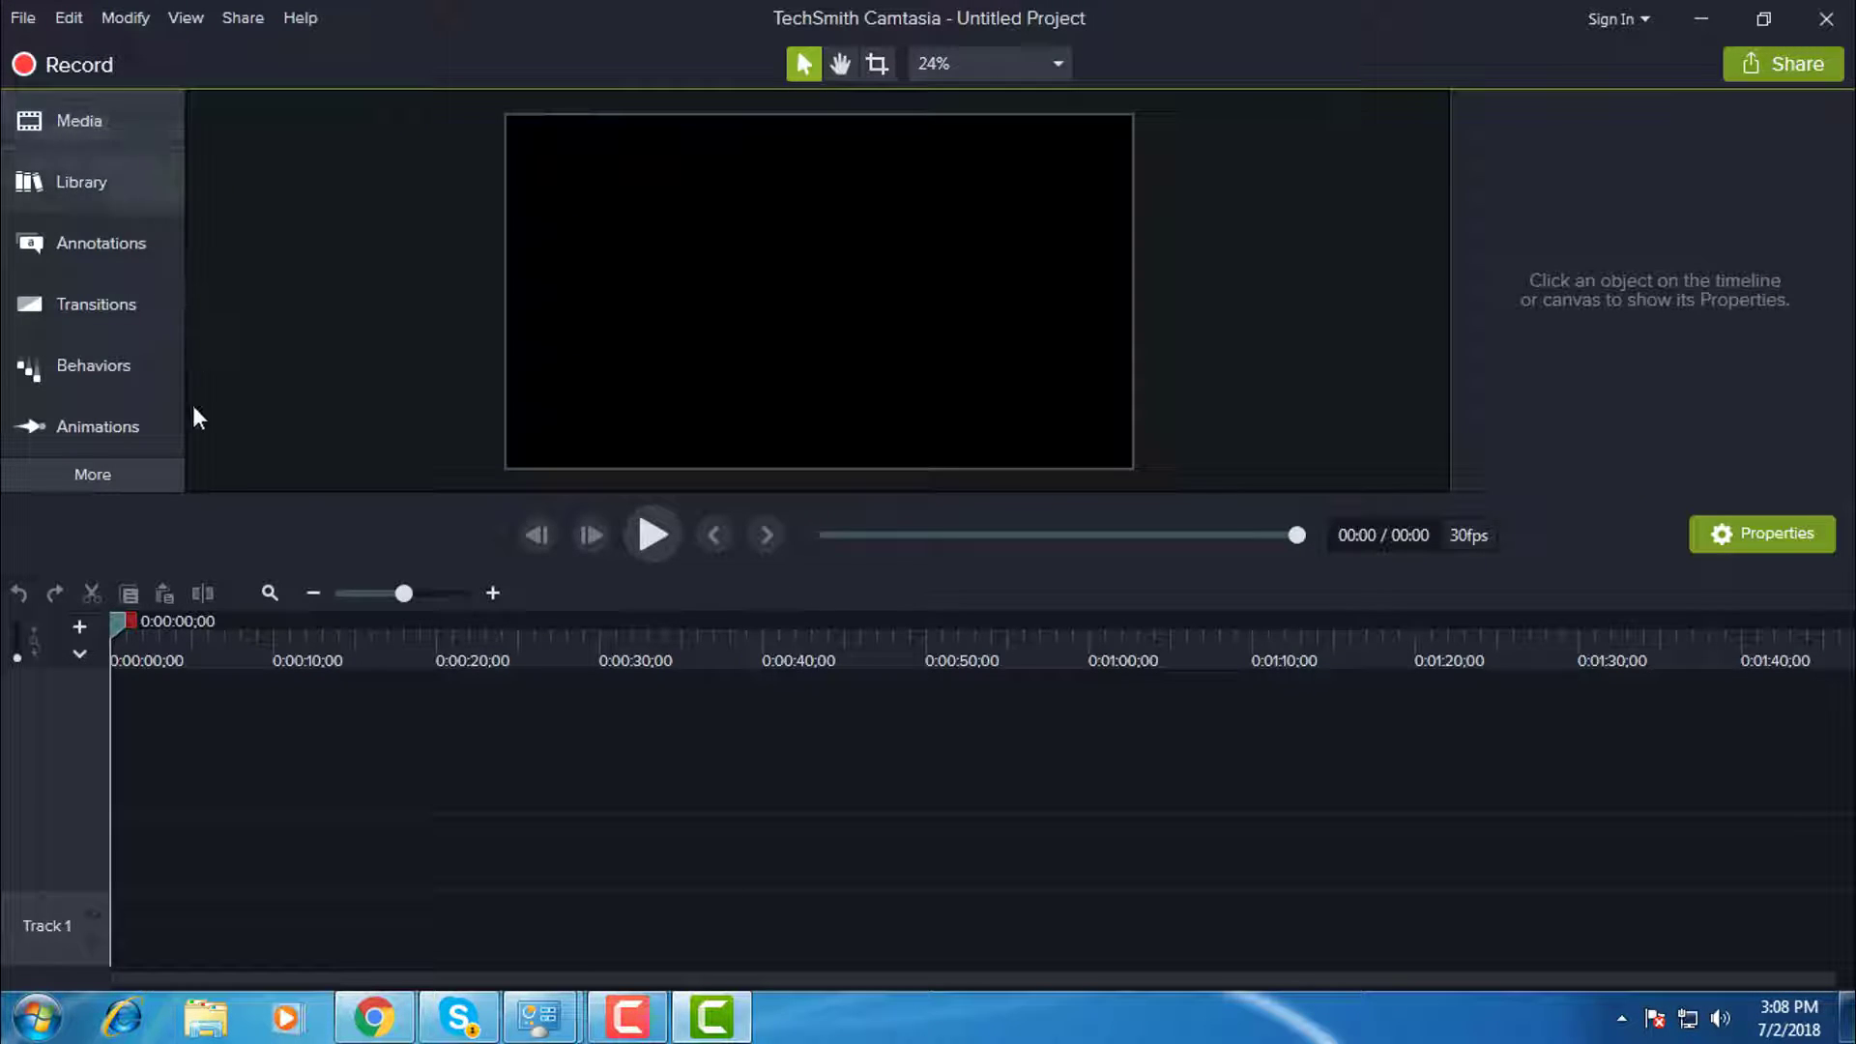
left_click(78, 120)
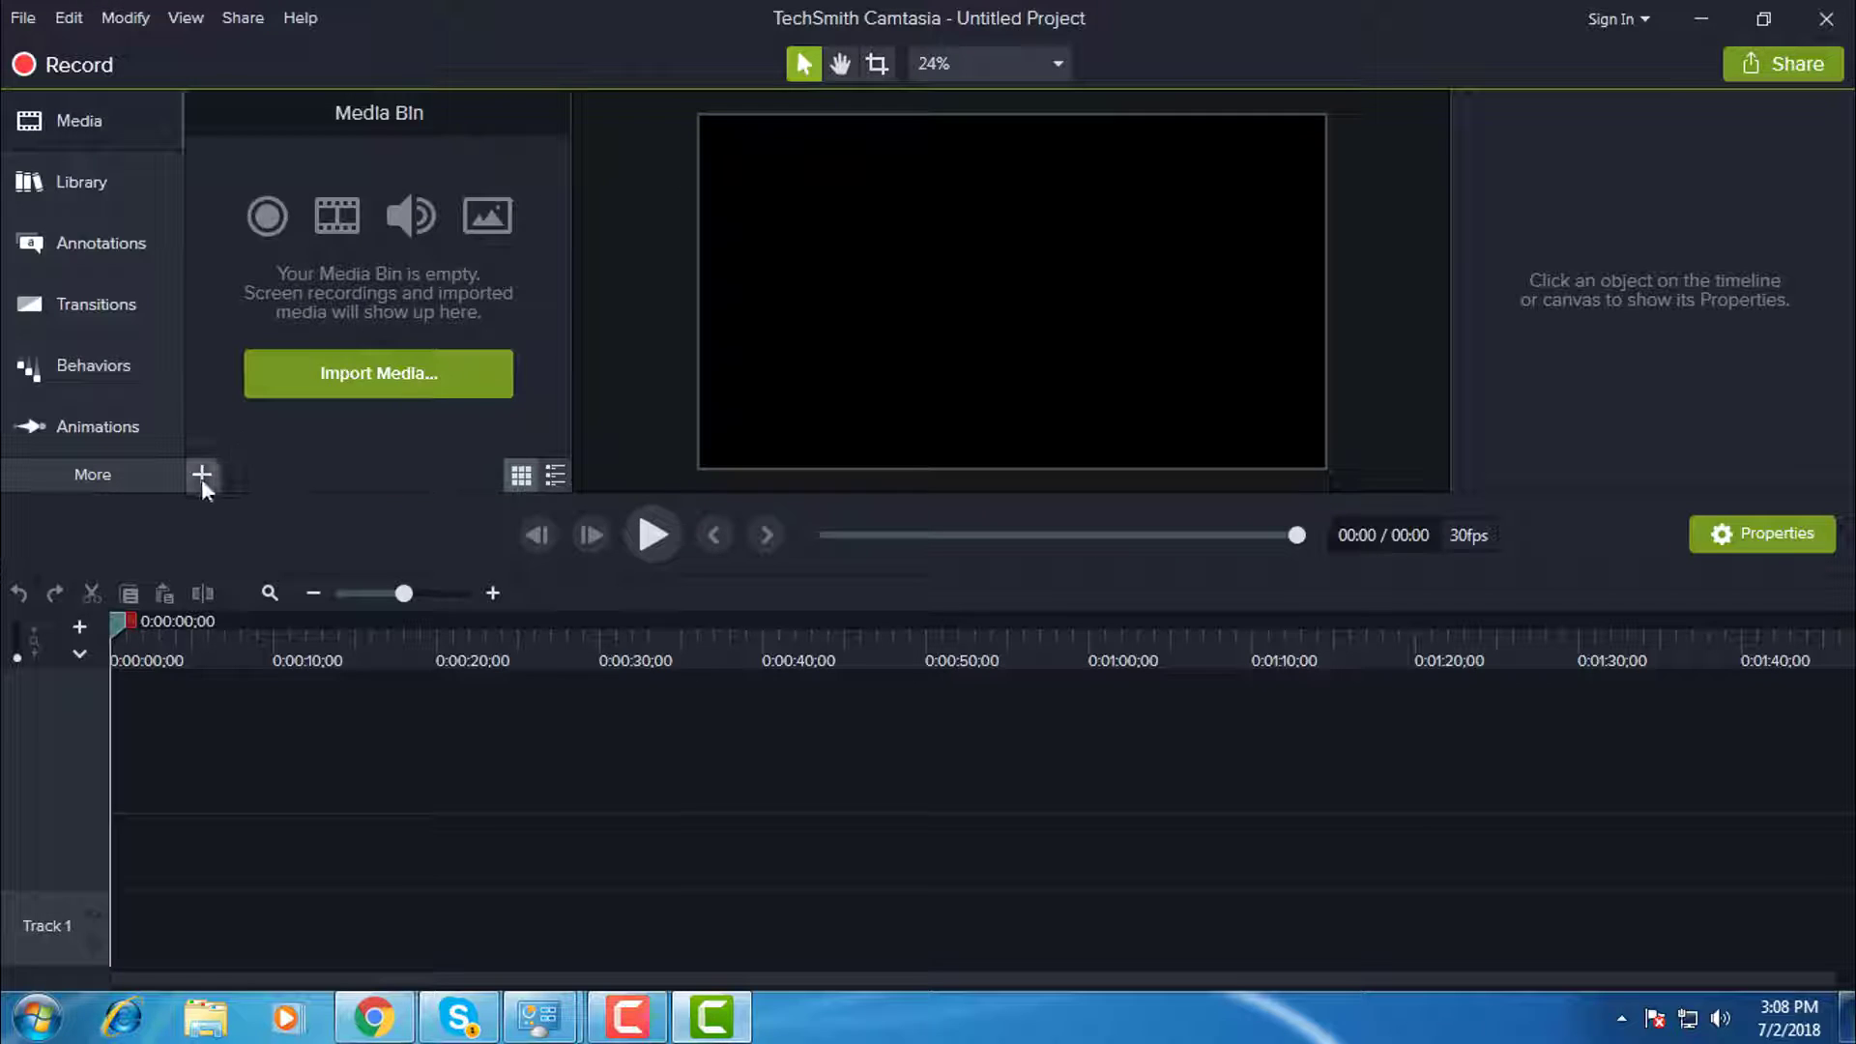
left_click(378, 373)
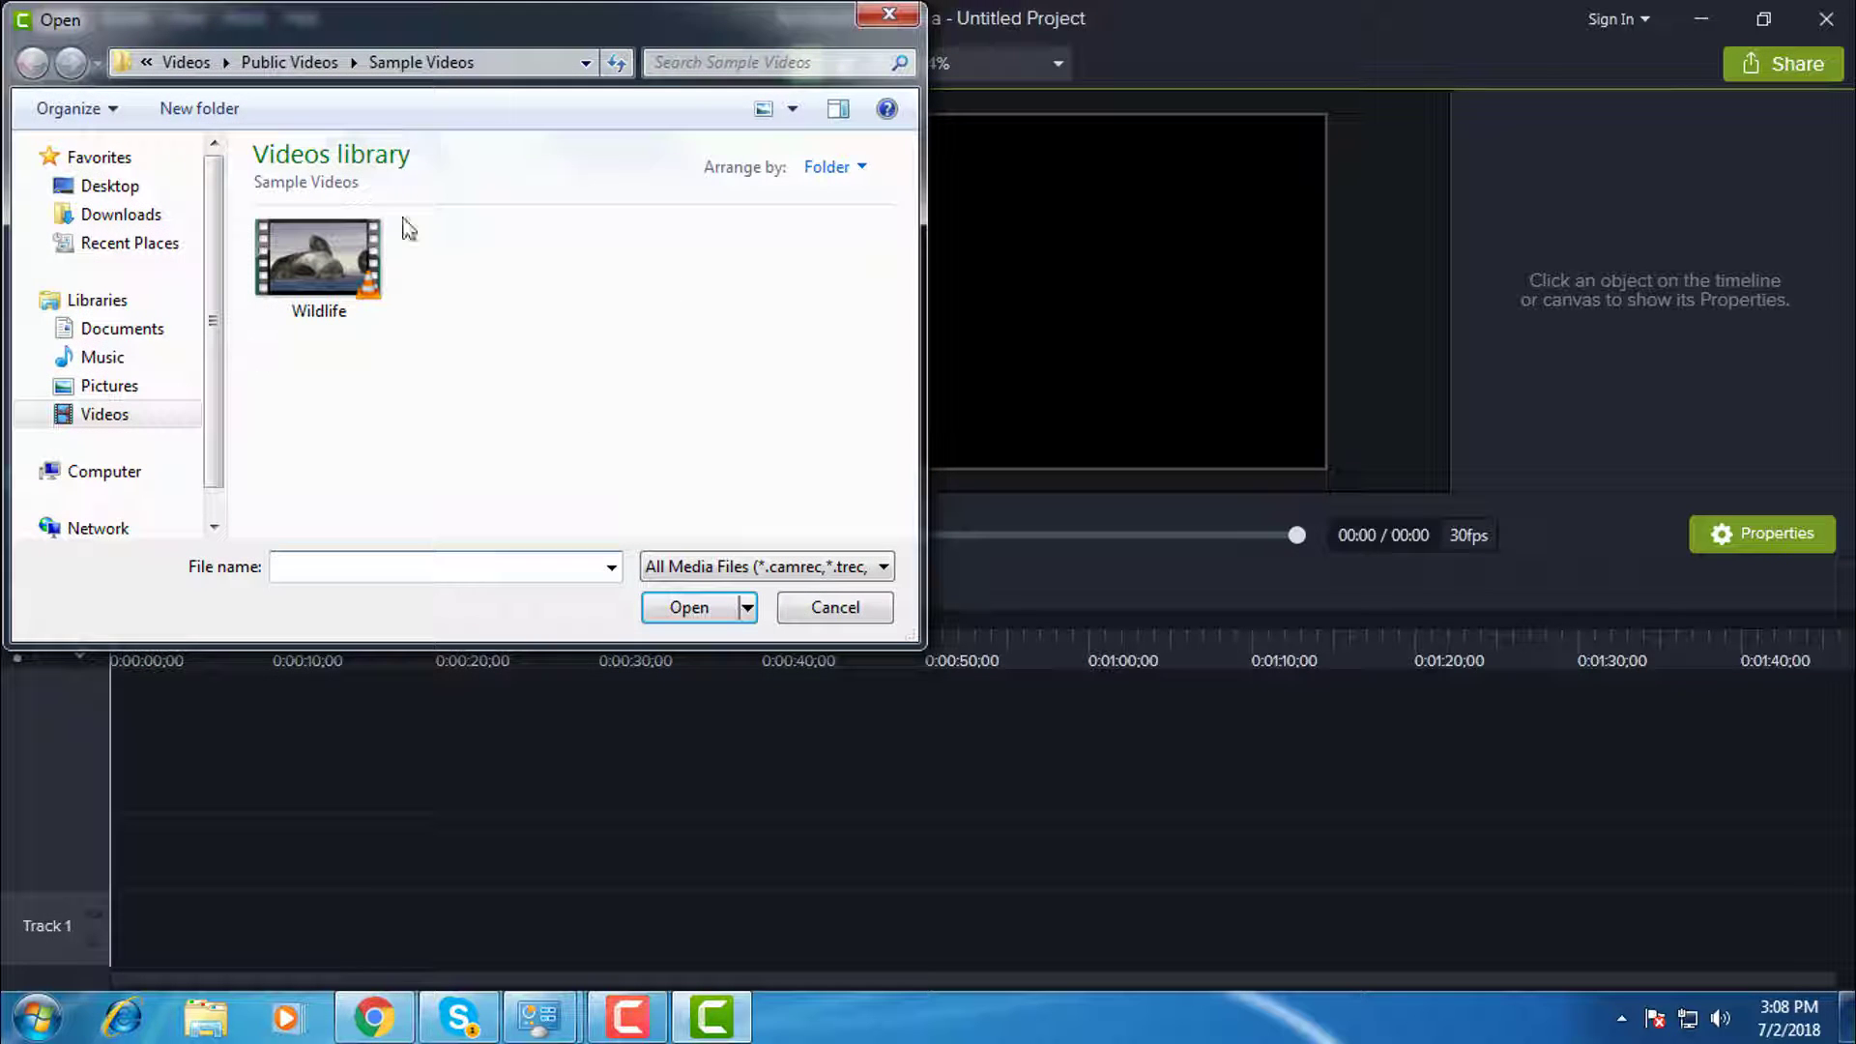
left_click(833, 606)
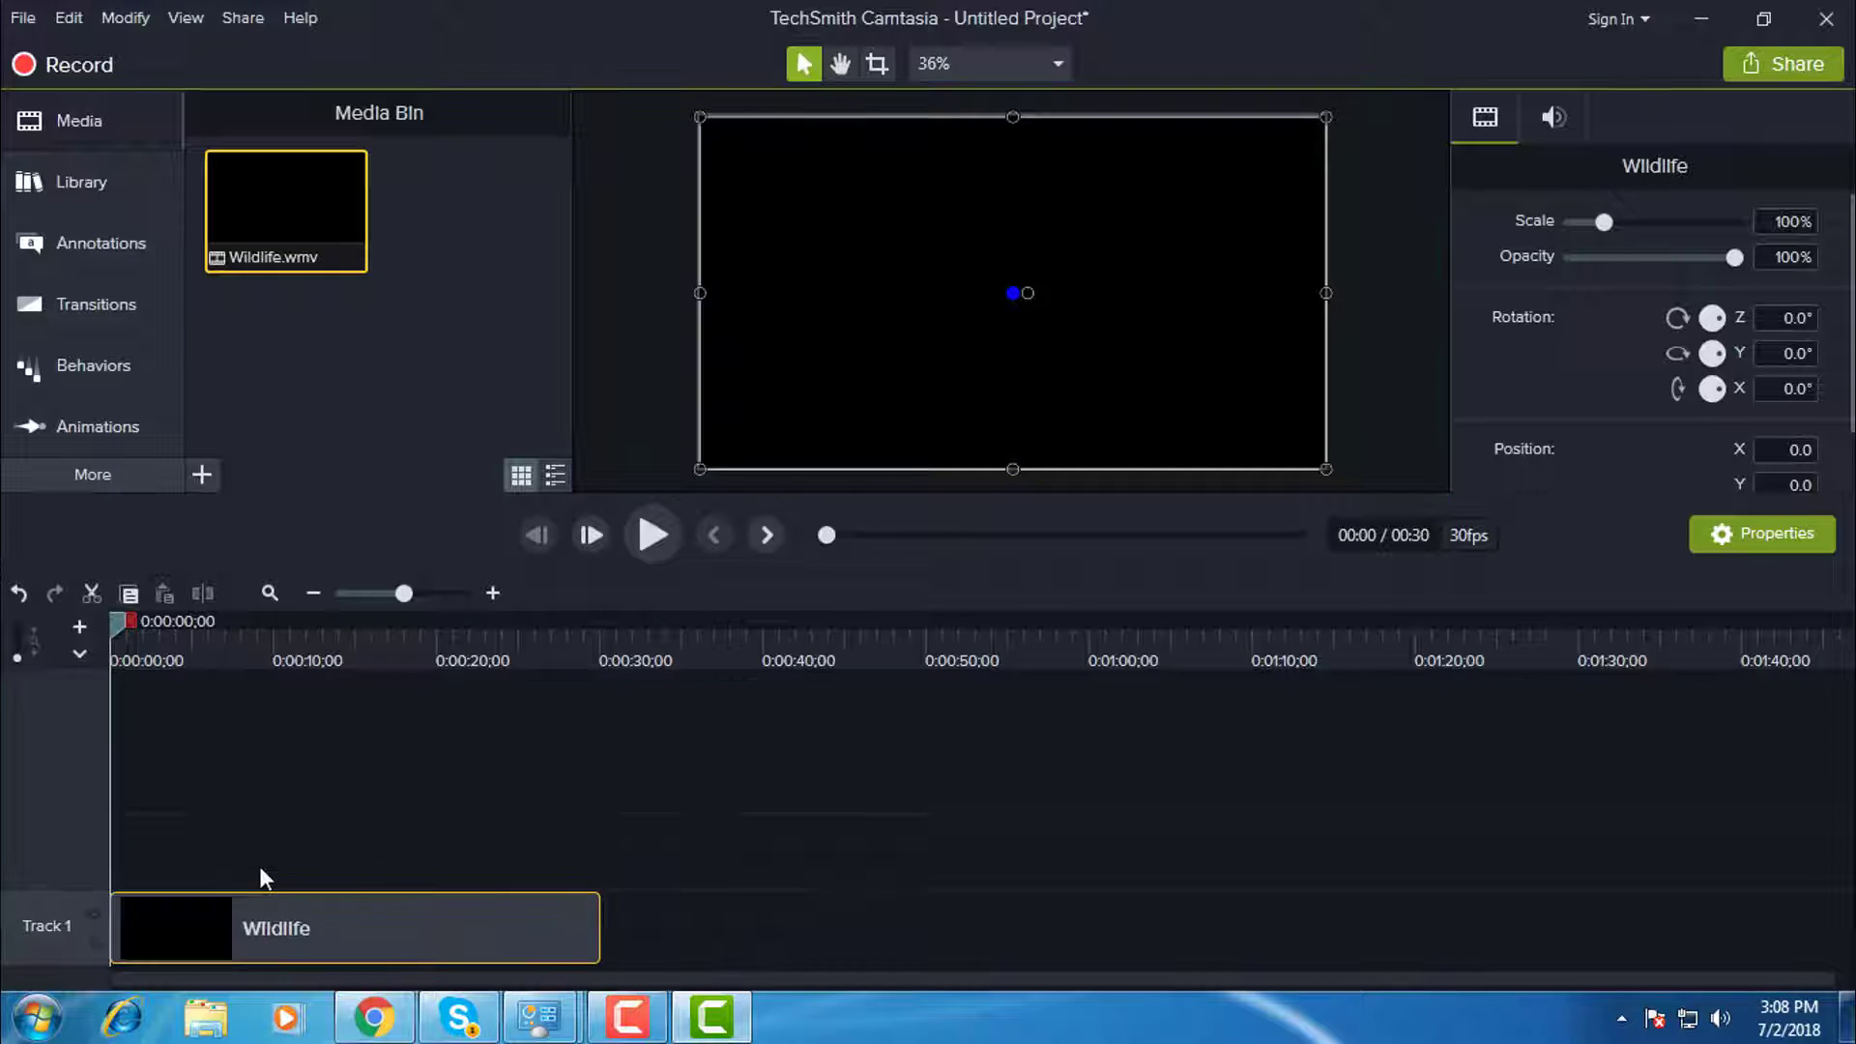
left_click(652, 535)
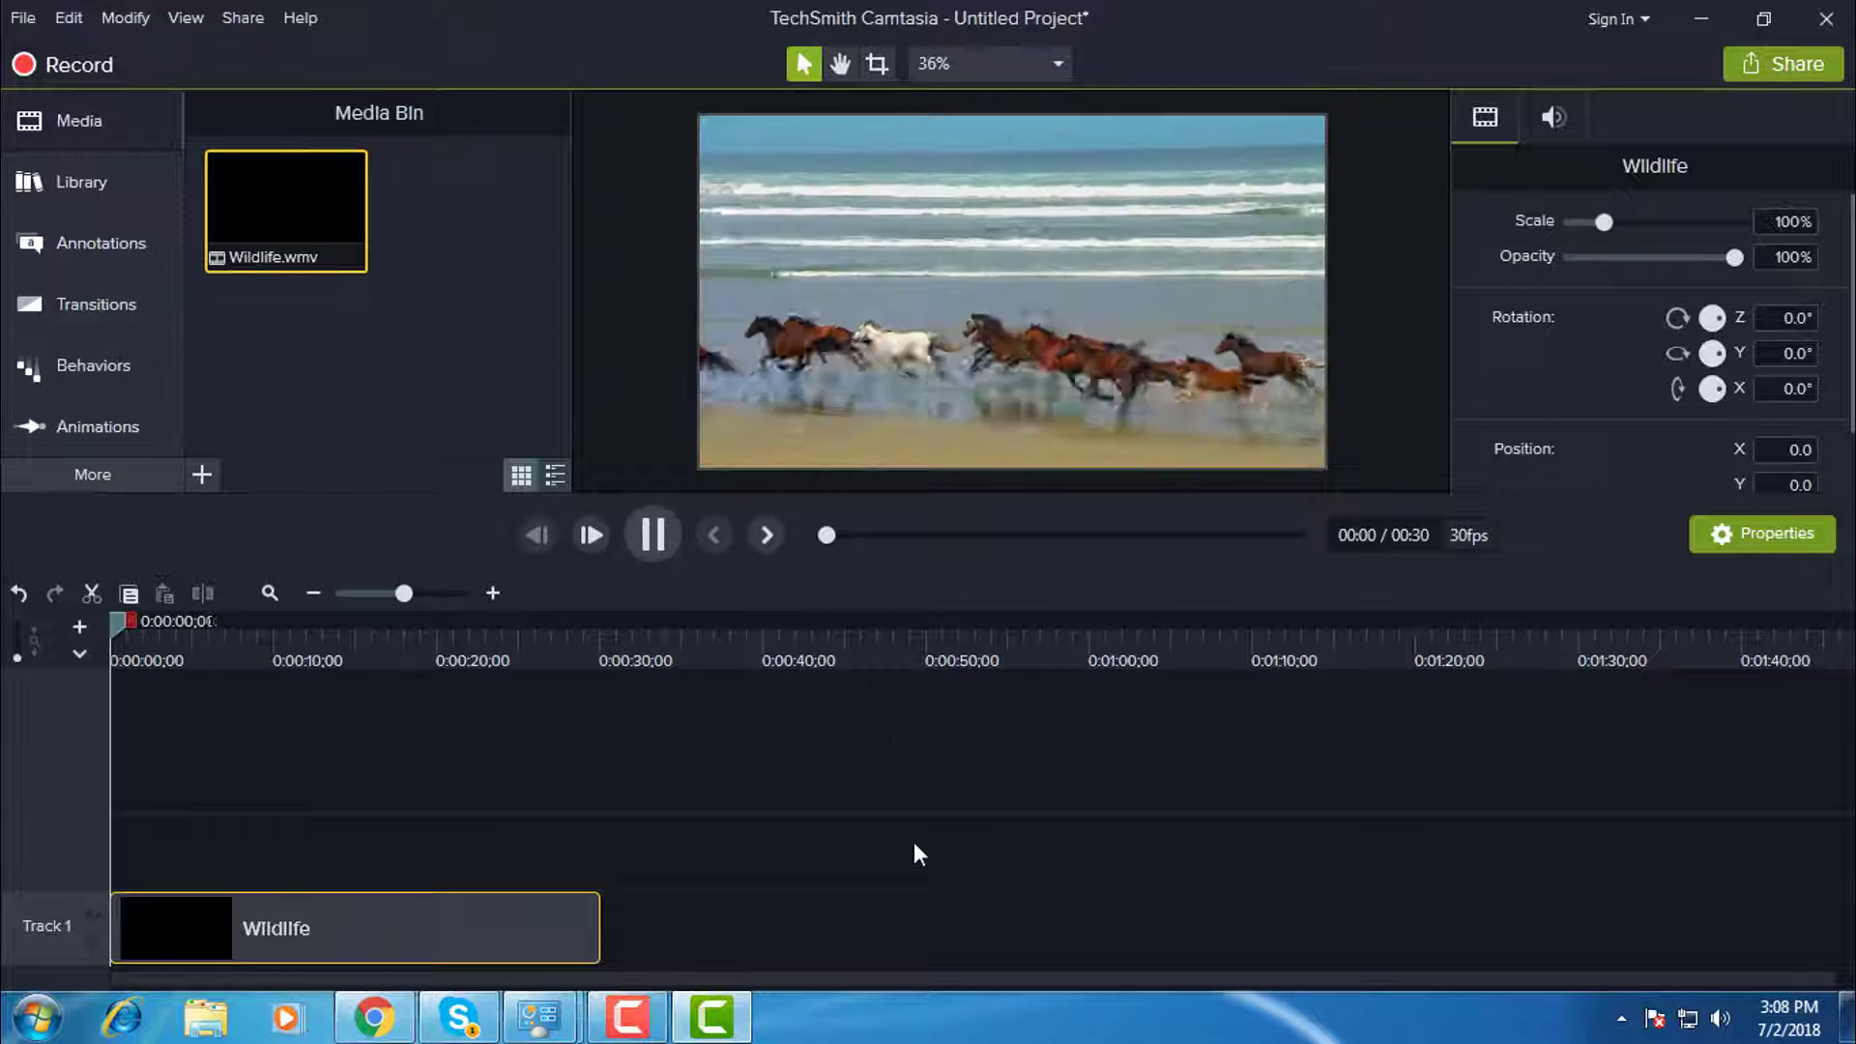